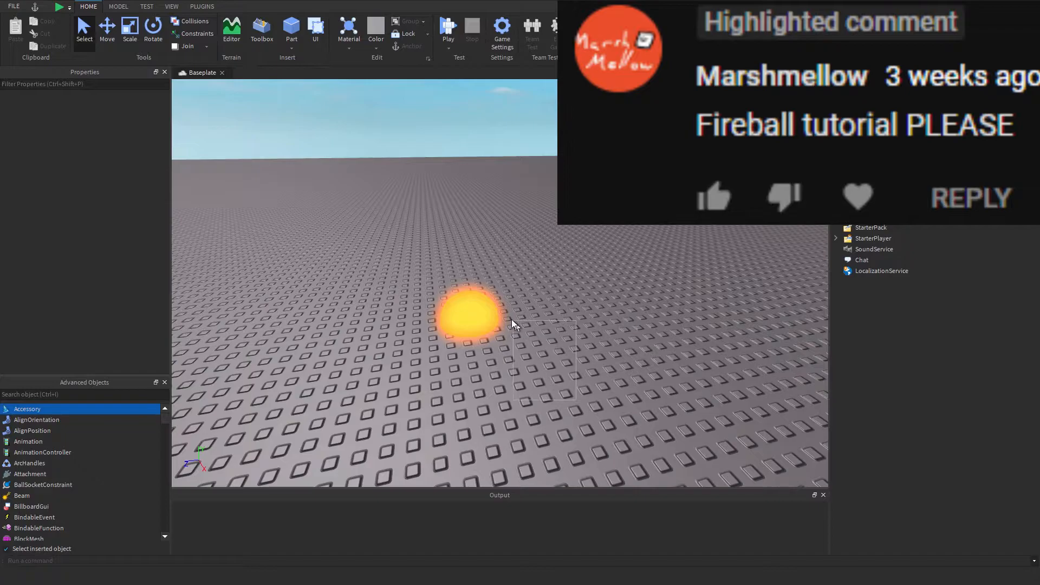
- Select the example Fireball part in the scene to show its Properties
click(472, 313)
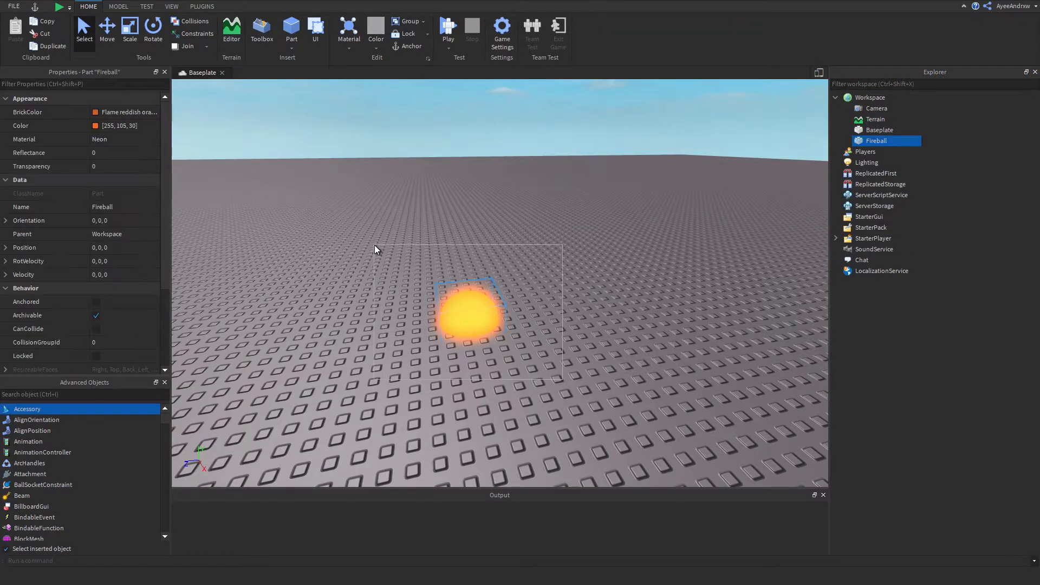
click(137, 274)
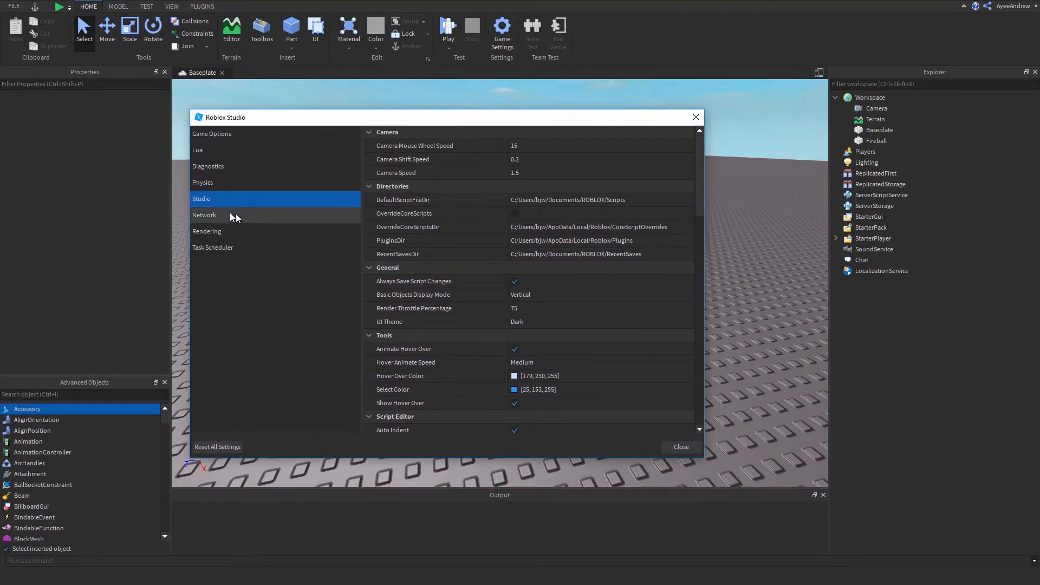
mouse_move(500, 329)
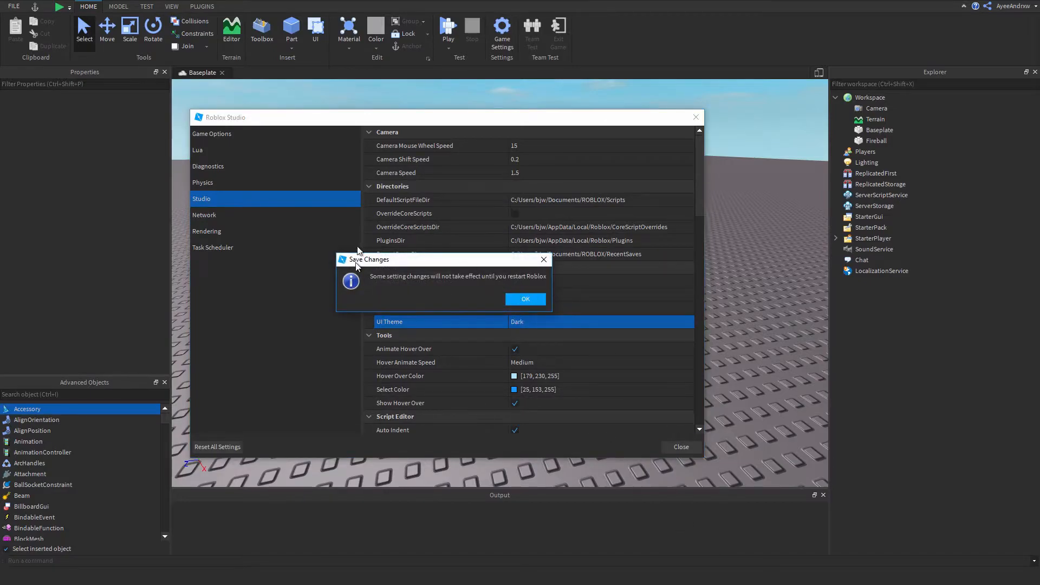
- Acknowledge the restart-required notice after saving the Studio UI theme setting
click(524, 299)
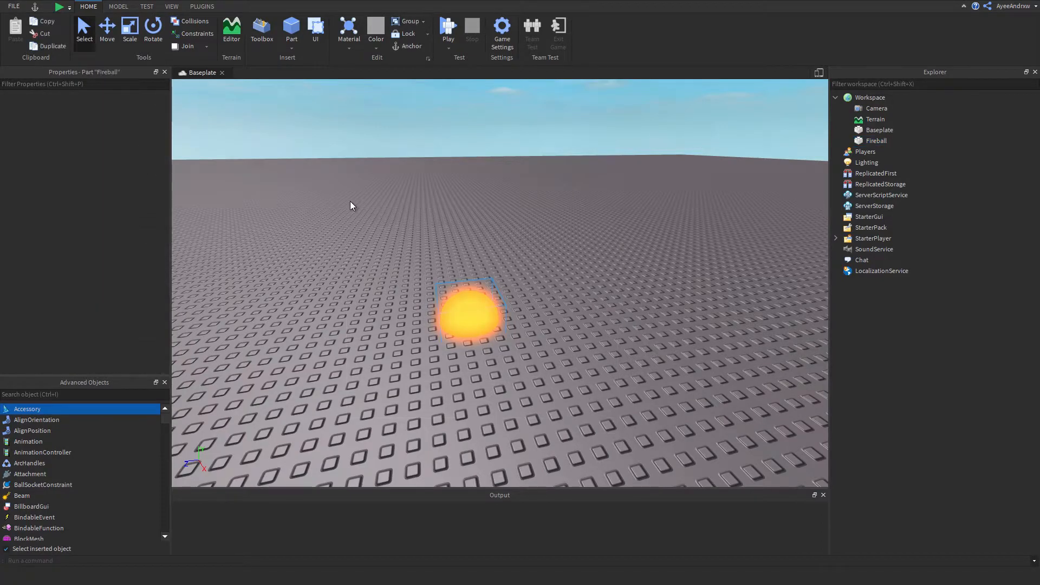
- Select Fireball and scroll its Properties down to the Ball shape and 4,4,4 size
click(875, 140)
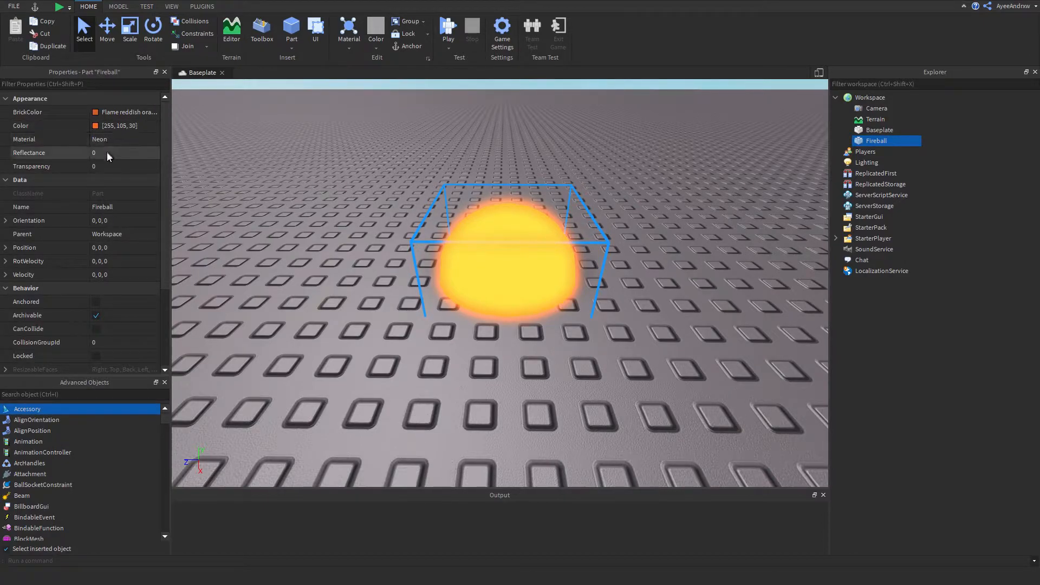
scroll(down, 3)
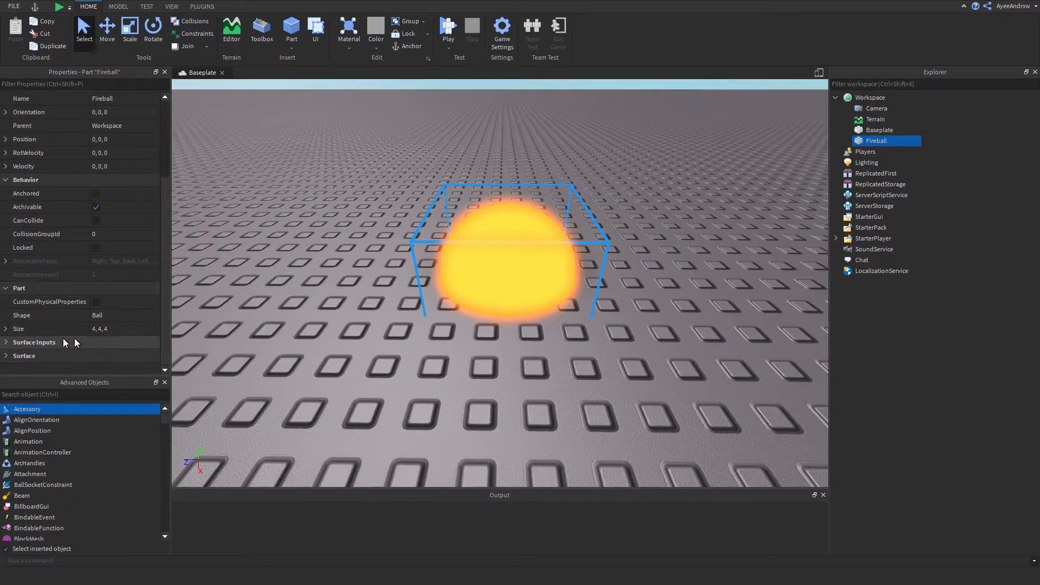
mouse_move(268, 274)
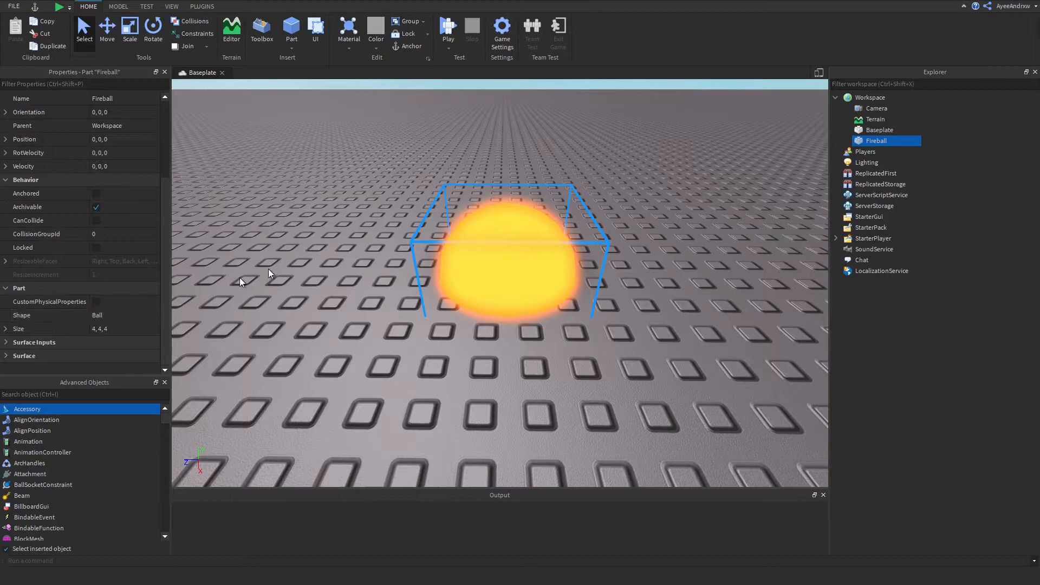
click(881, 194)
text(Scr)
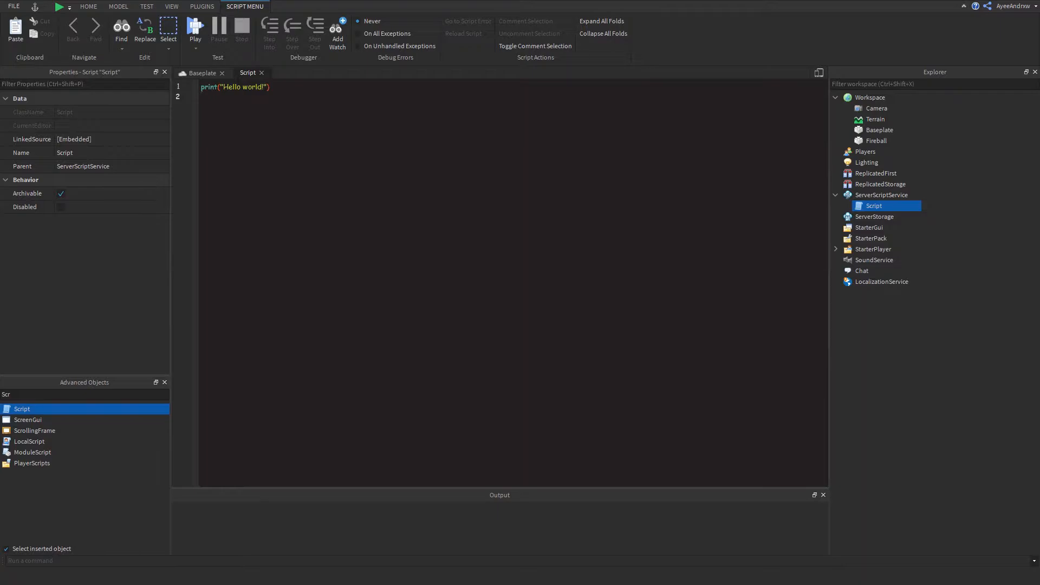
- Select all of the new Script's default Hello world code and return to the scene view
key(ctrl+a)
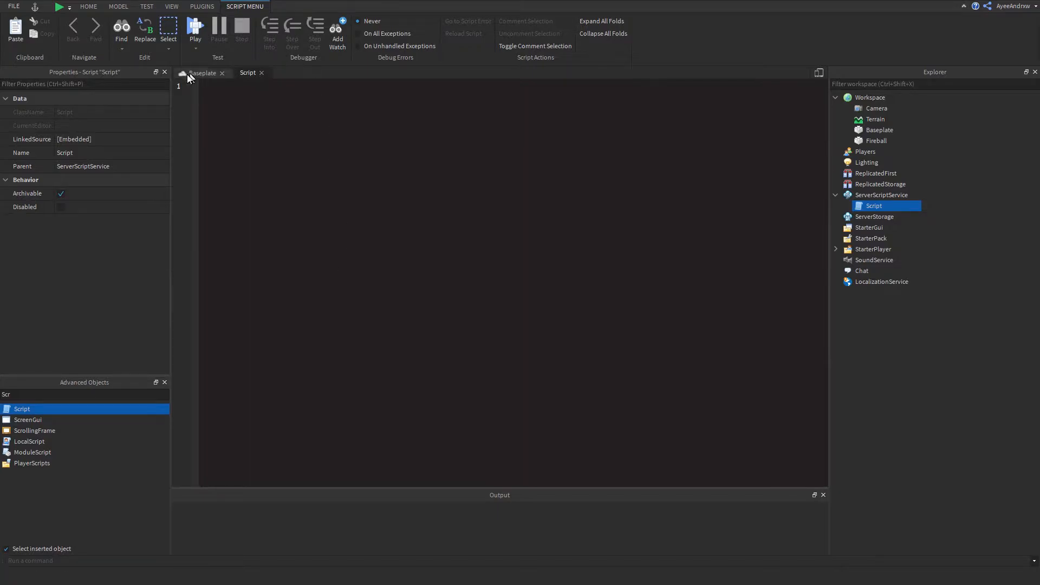
click(202, 73)
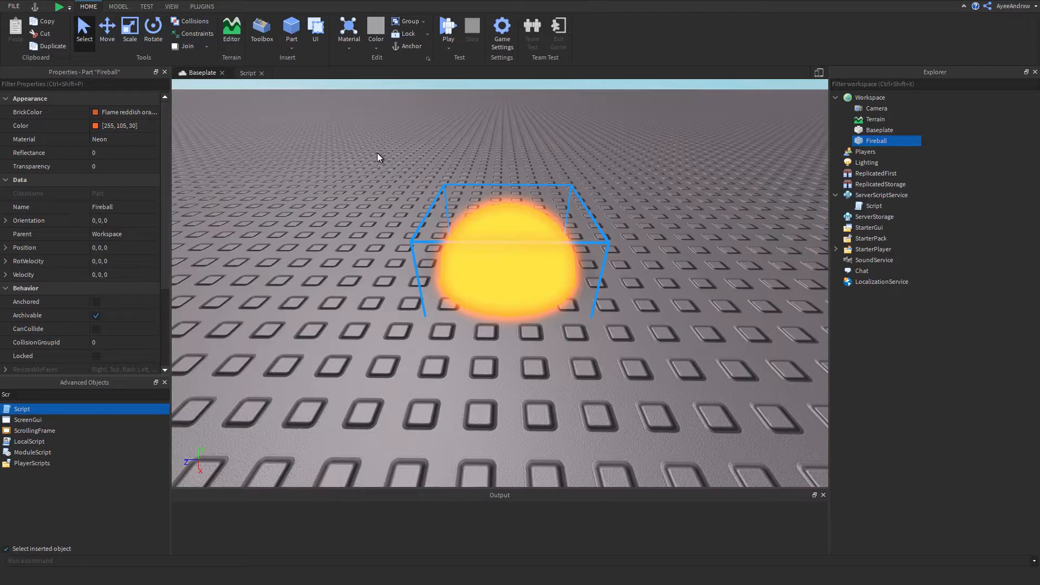
mouse_move(306, 165)
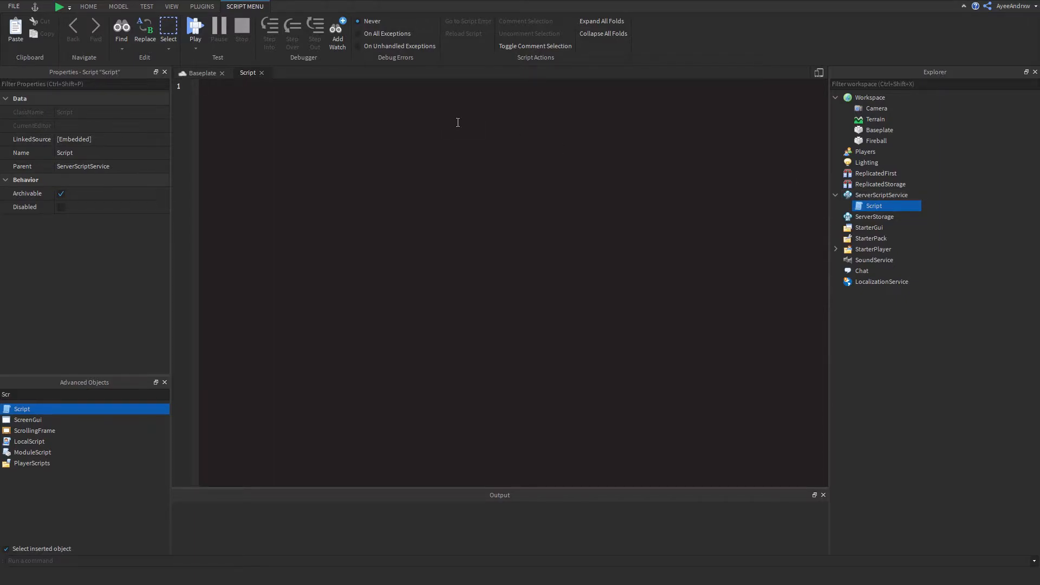
- Write local BaseFireball = Instance.new('Part') named 'Fireball' with Shape Enum.PartType.Ball
text(local BaseFireball)
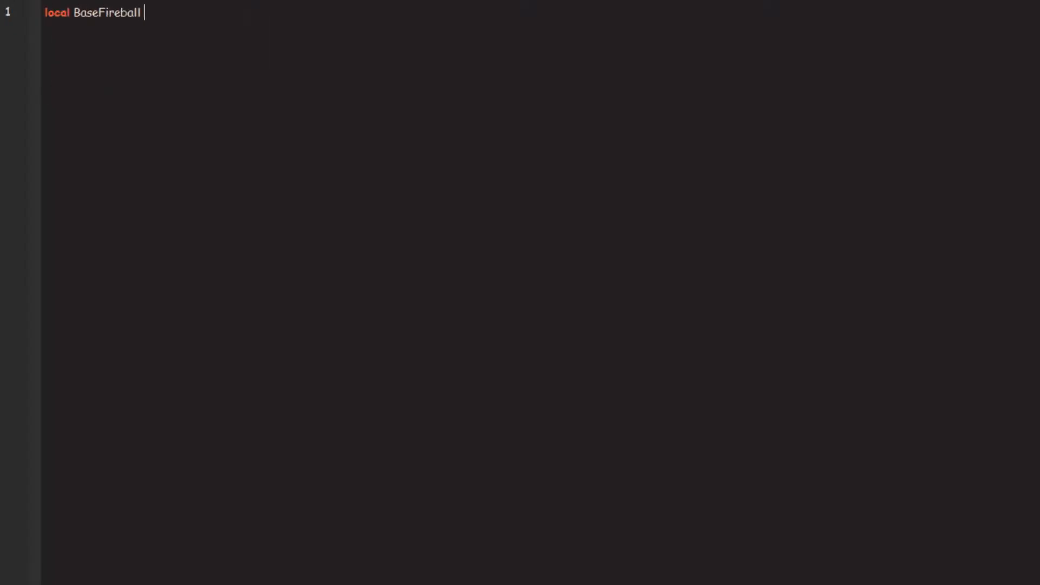
text(= Instance.new))
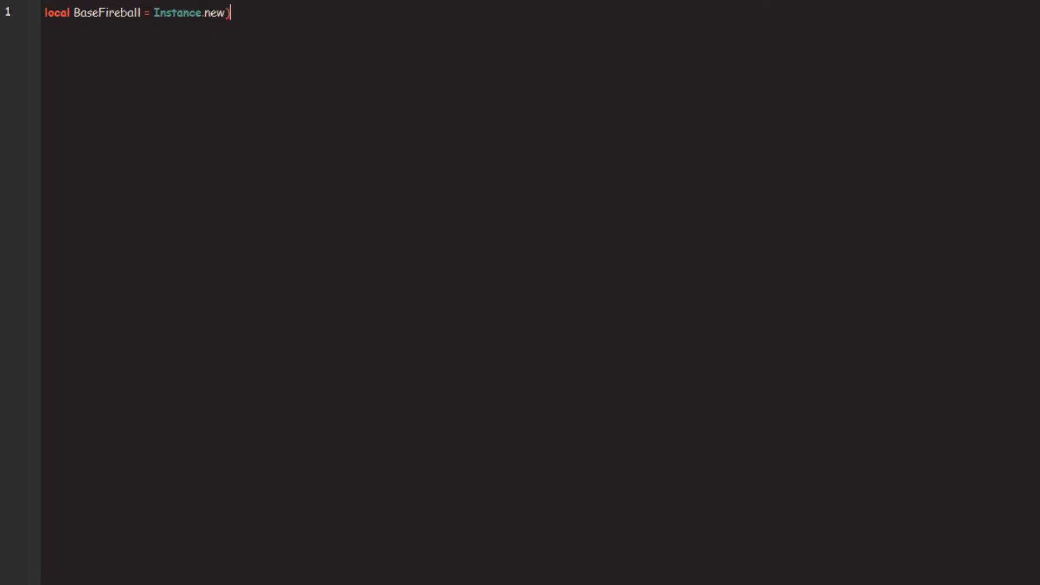
text(('Part)
text(B)
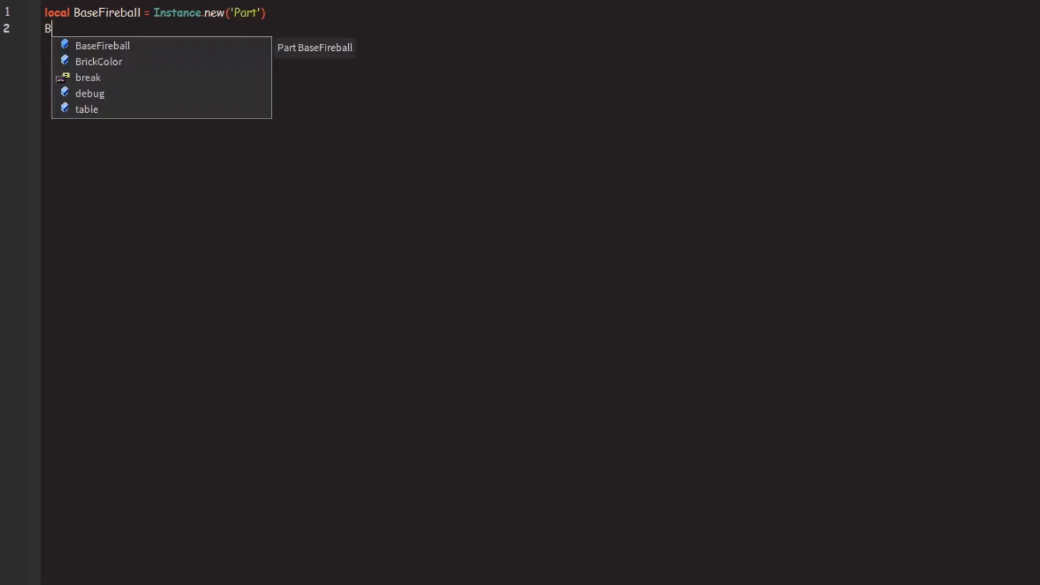
text(aseFireball.Name = 'Fireball')
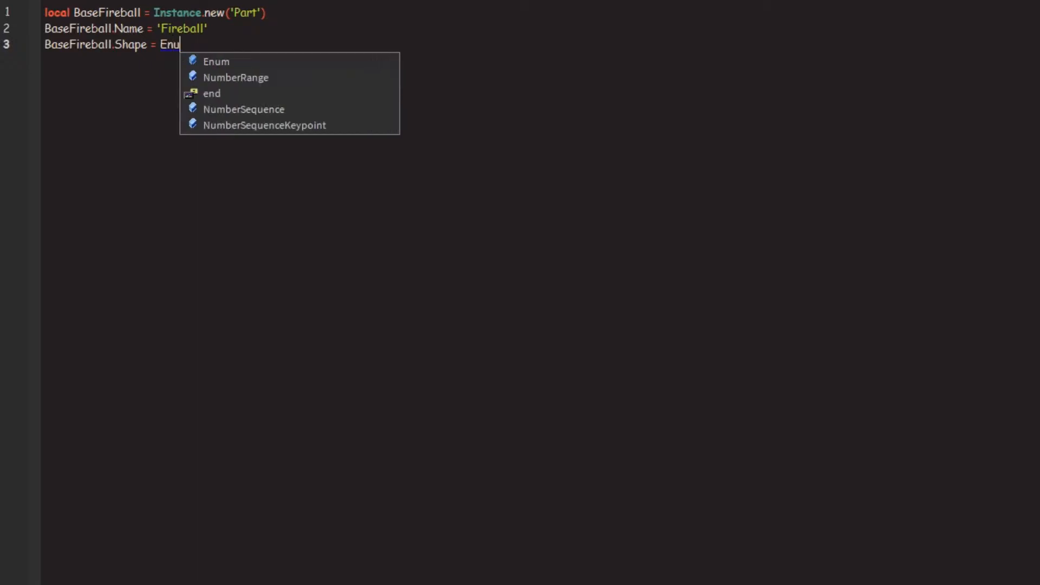
text(m.Sha)
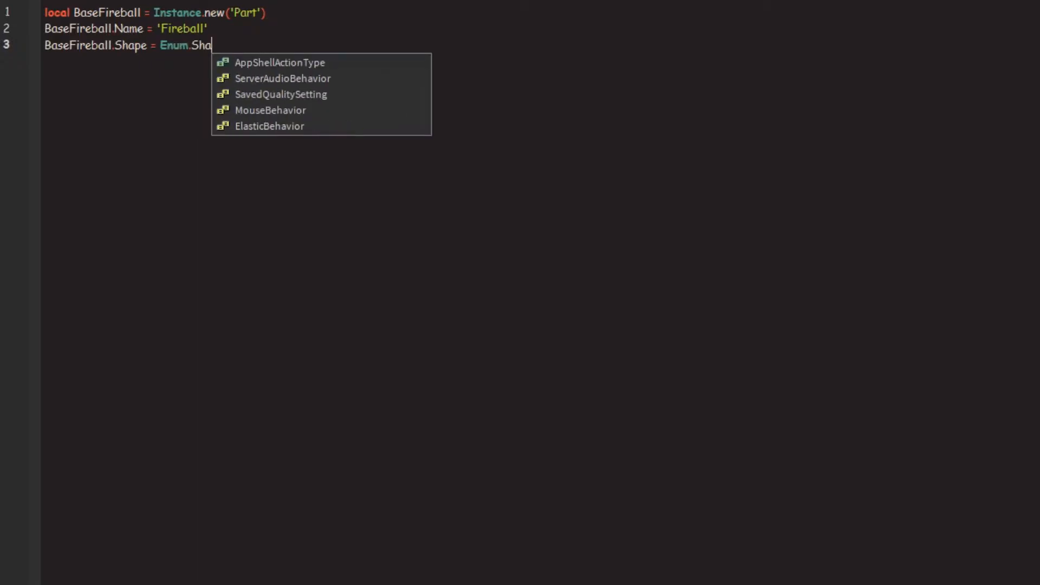
text(PartType.)
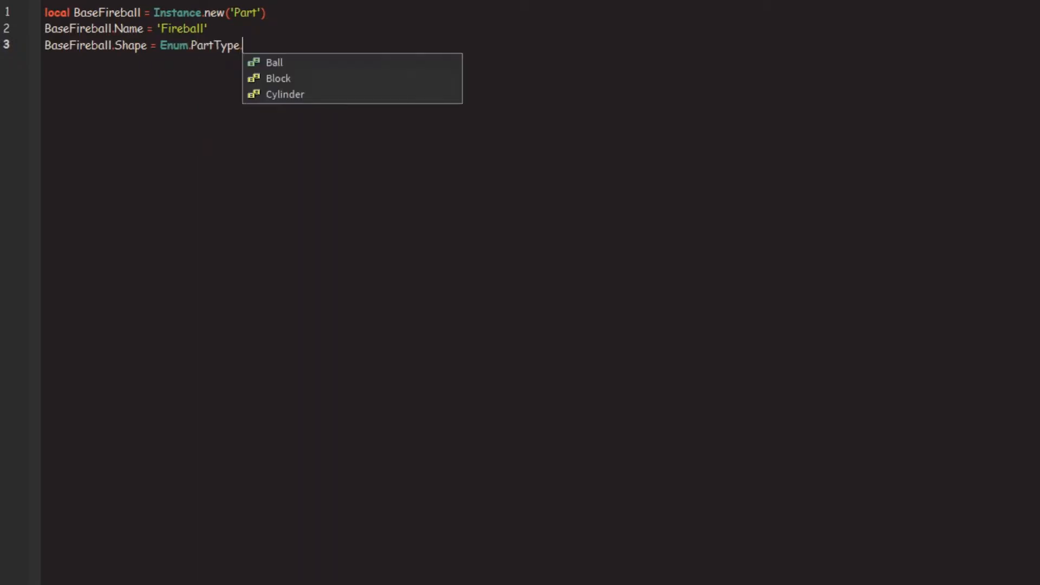
text(Ball)
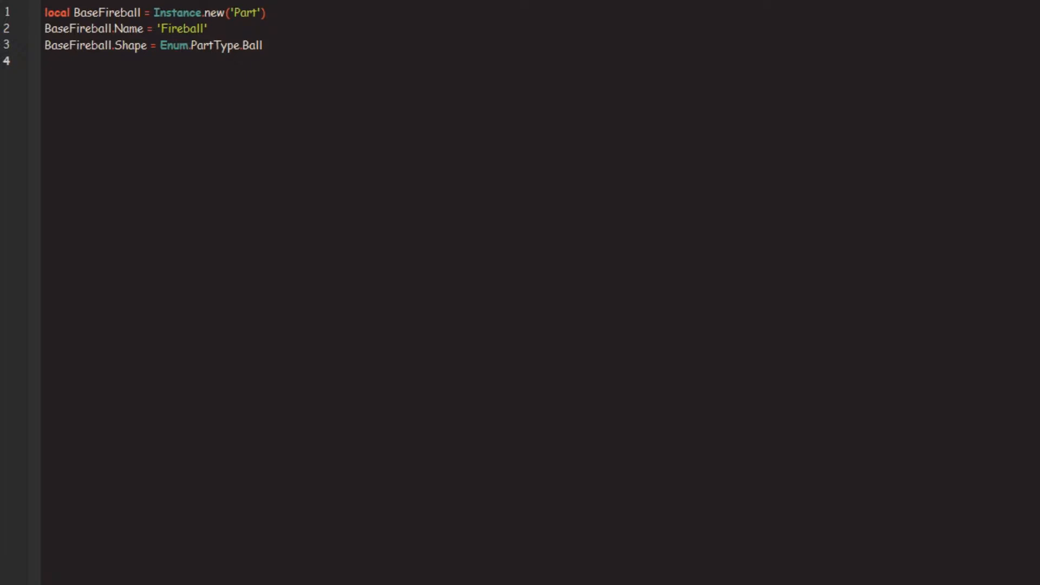
- Set BaseFireball's Material to Neon, Color to Color3.fromRGB(255,105,30) and CanCollide = false
click(44, 60)
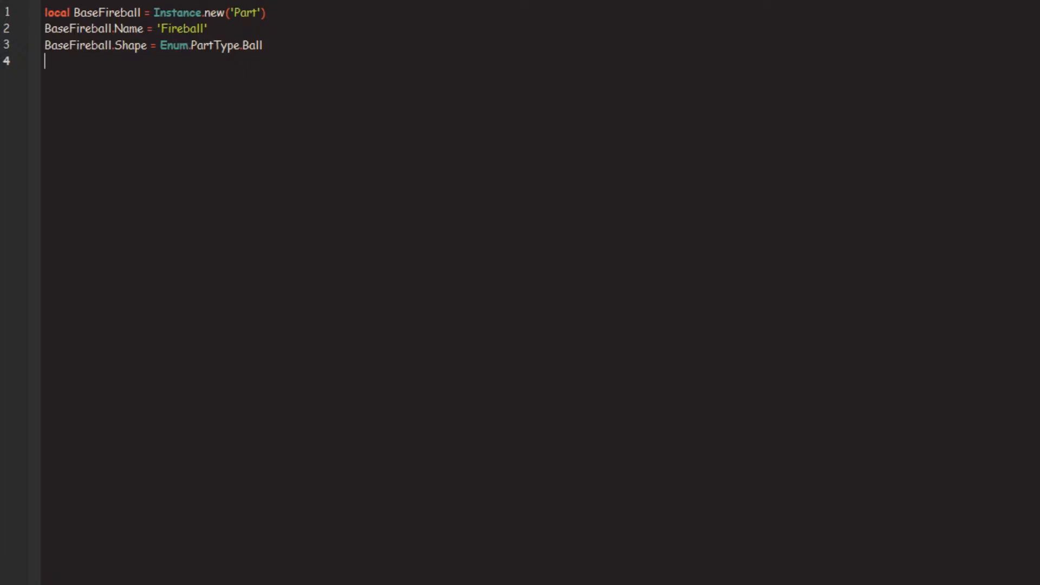
text(BaseFireball.Material)
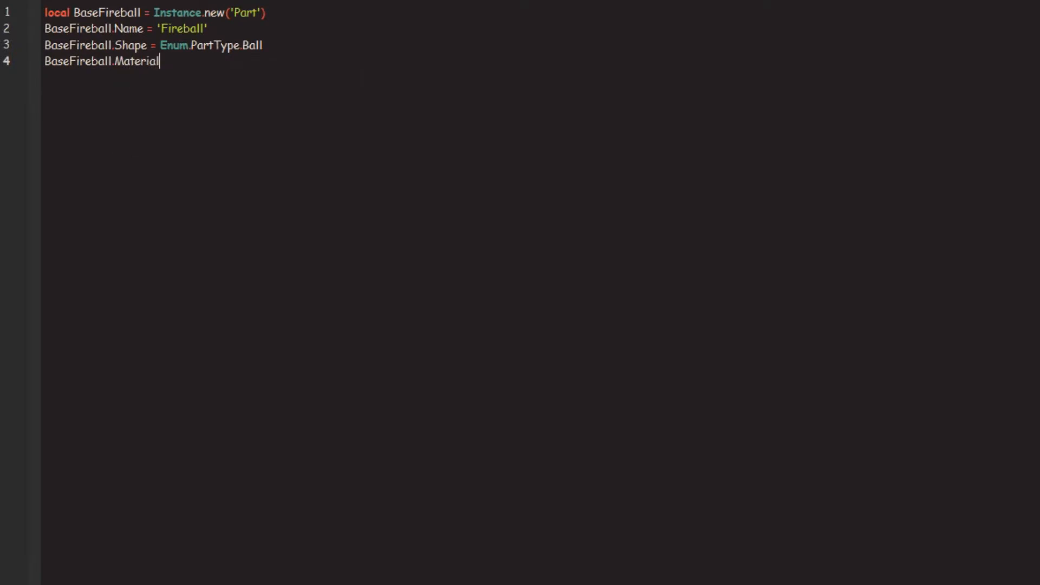
text(= Enum.Material.Neon)
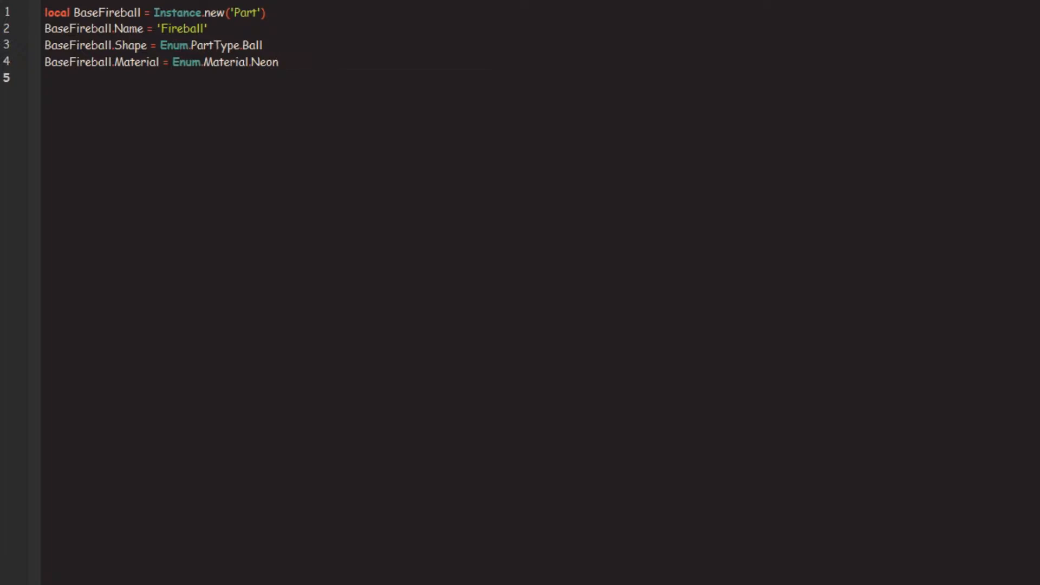
text(BaseFireball.)
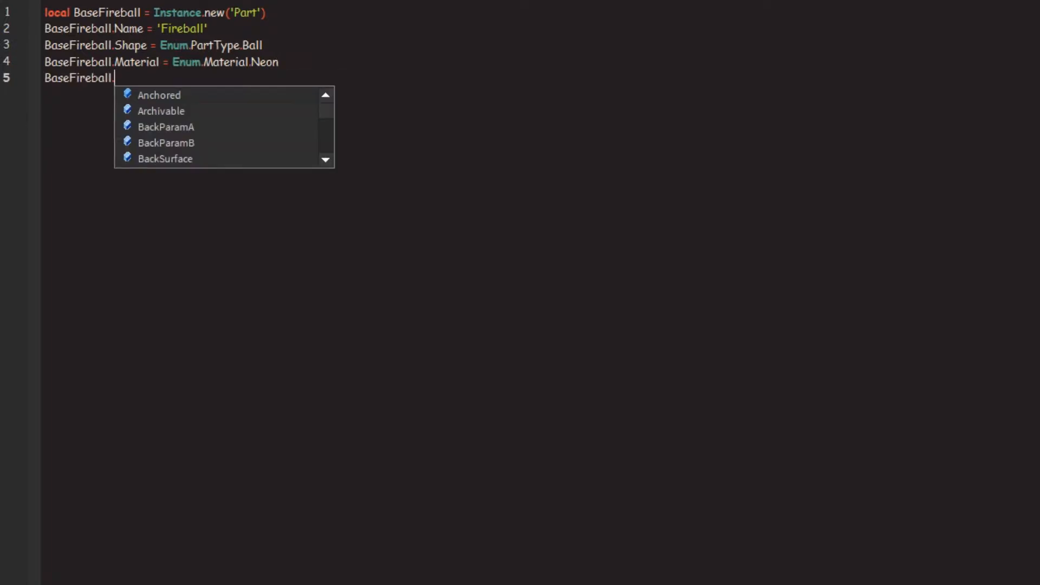
text(Color = Color3.fromRGB(255, 105, 30)
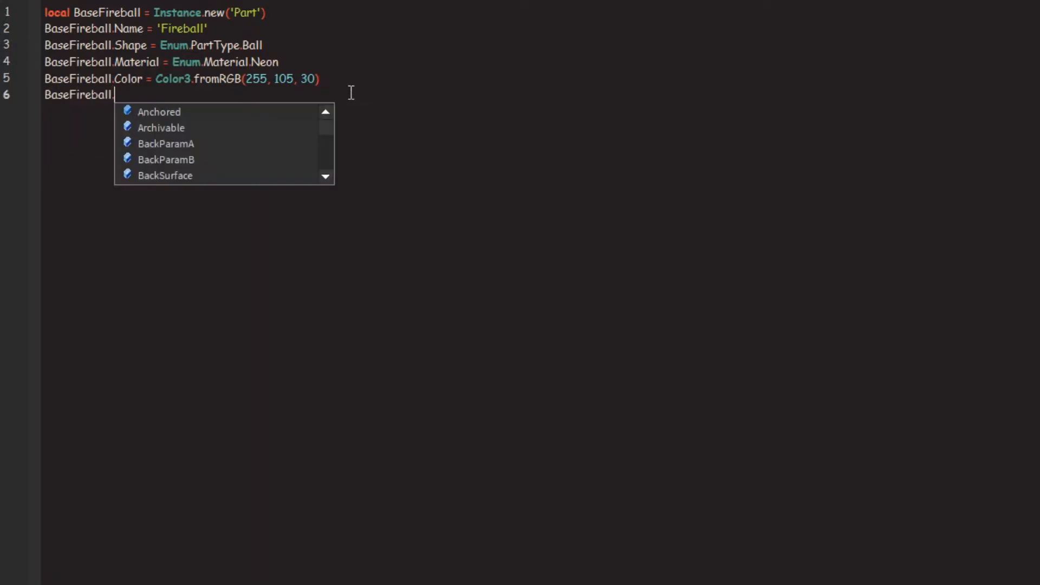
text(CanCollide = false)
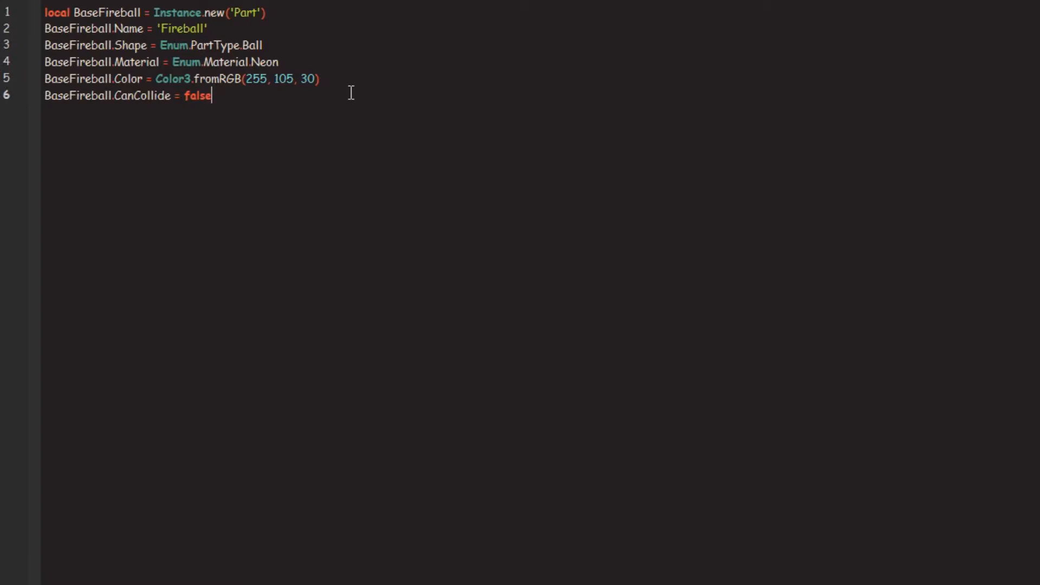
mouse_move(373, 103)
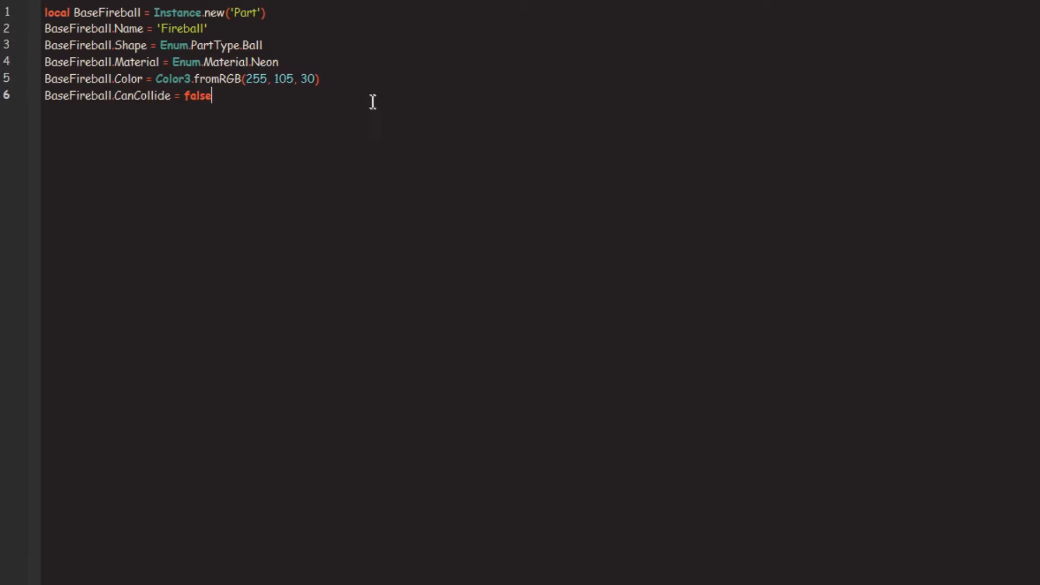
key(enter)
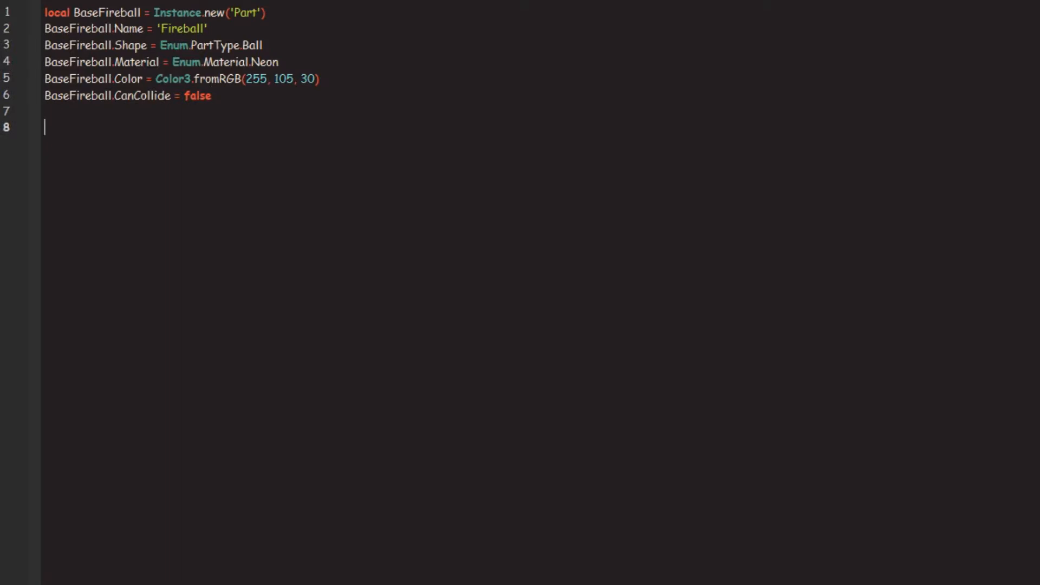
- Create local BaseVelocity as a BodyVelocity named Force with P = 1000
text(local)
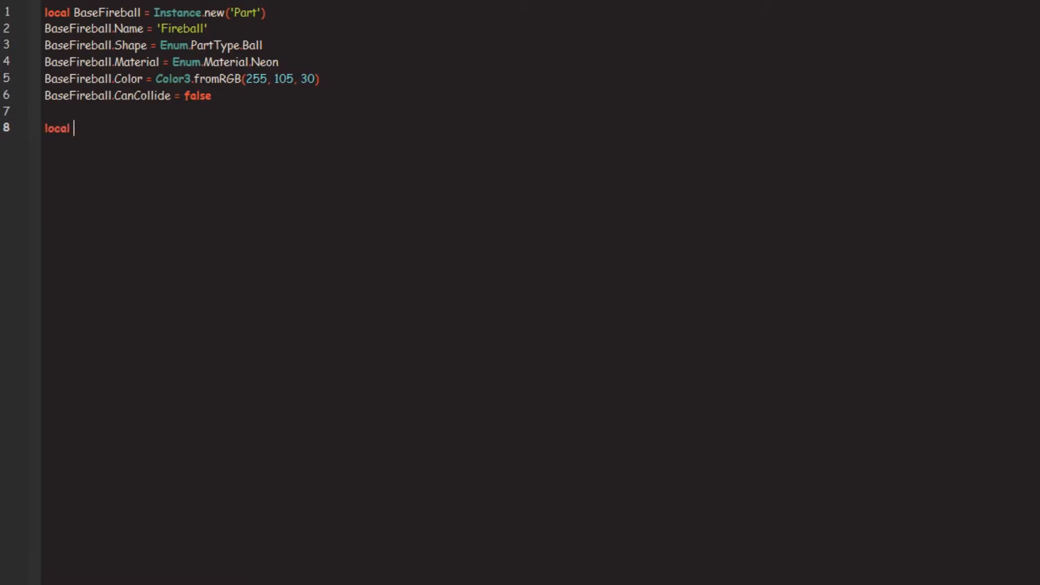
text(BaseVelocity = Instance.new("BodyVelocity)
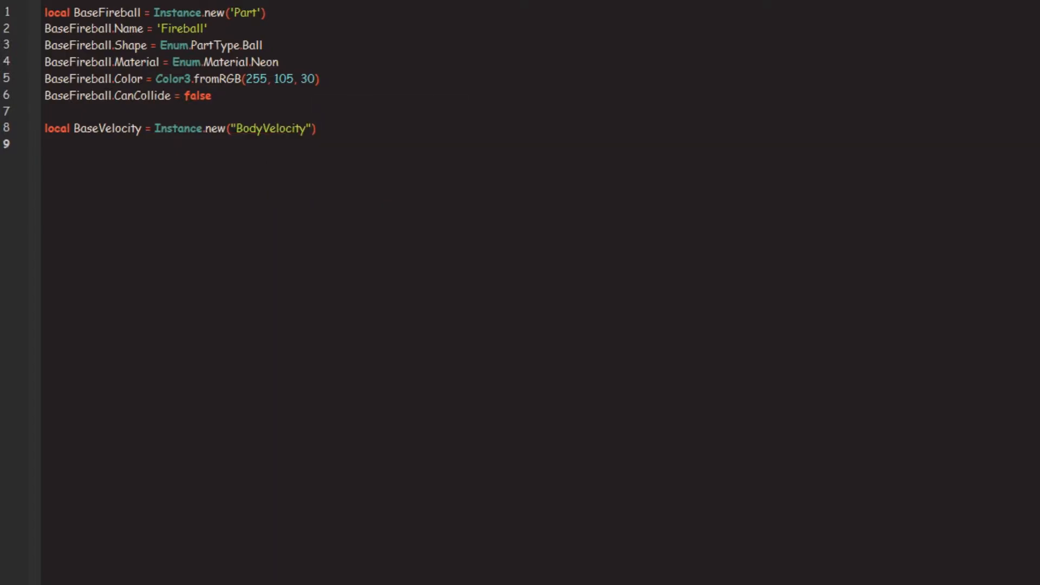
text(BaseFireball.)
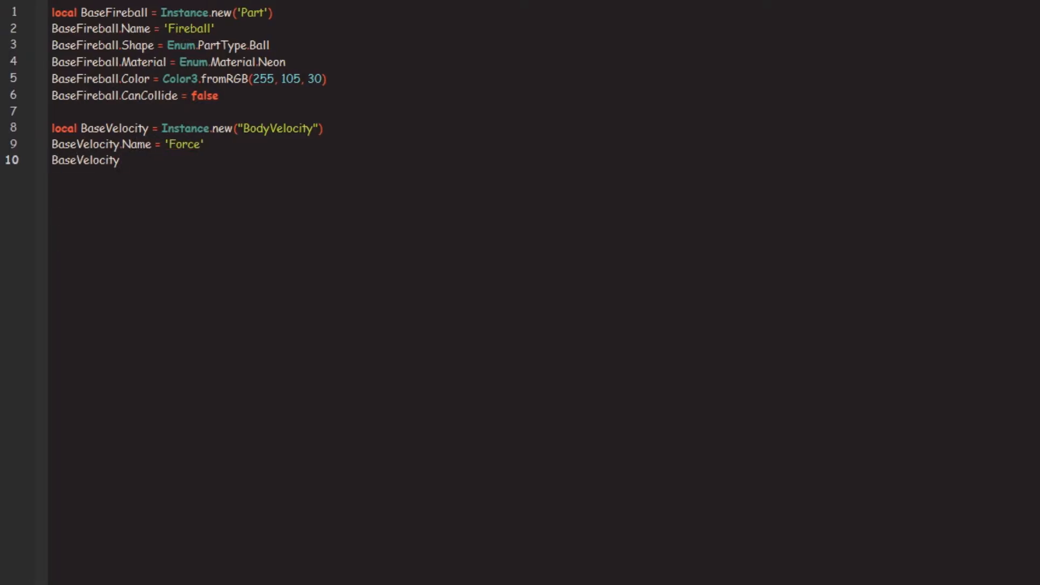
text(.P =)
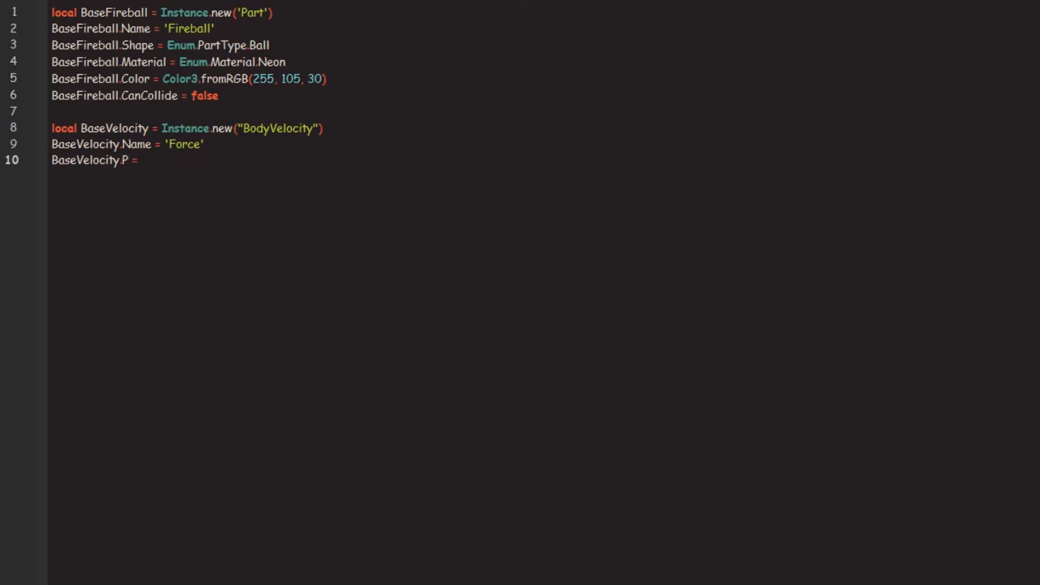
text(1000)
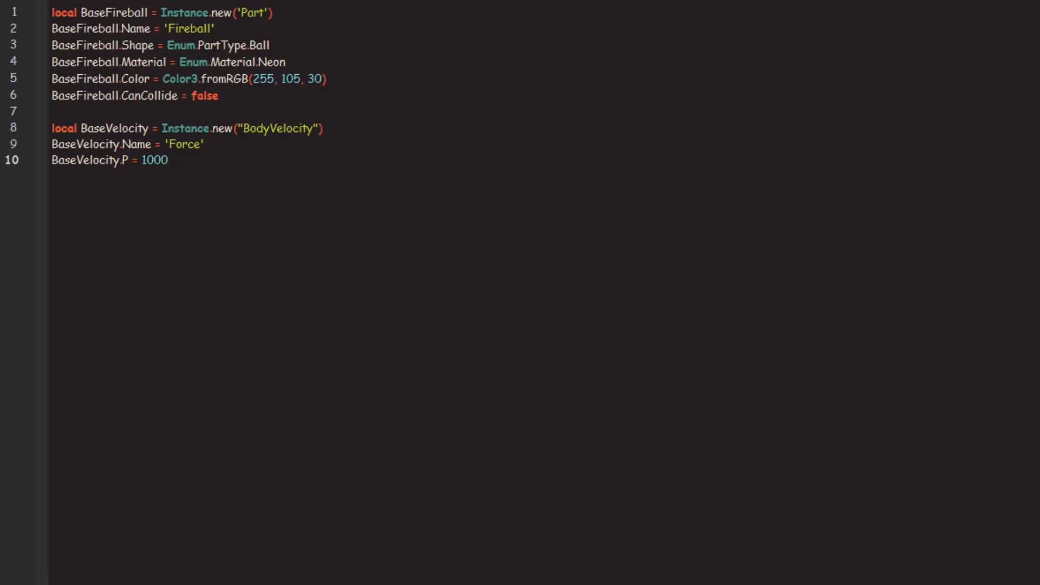
click(169, 161)
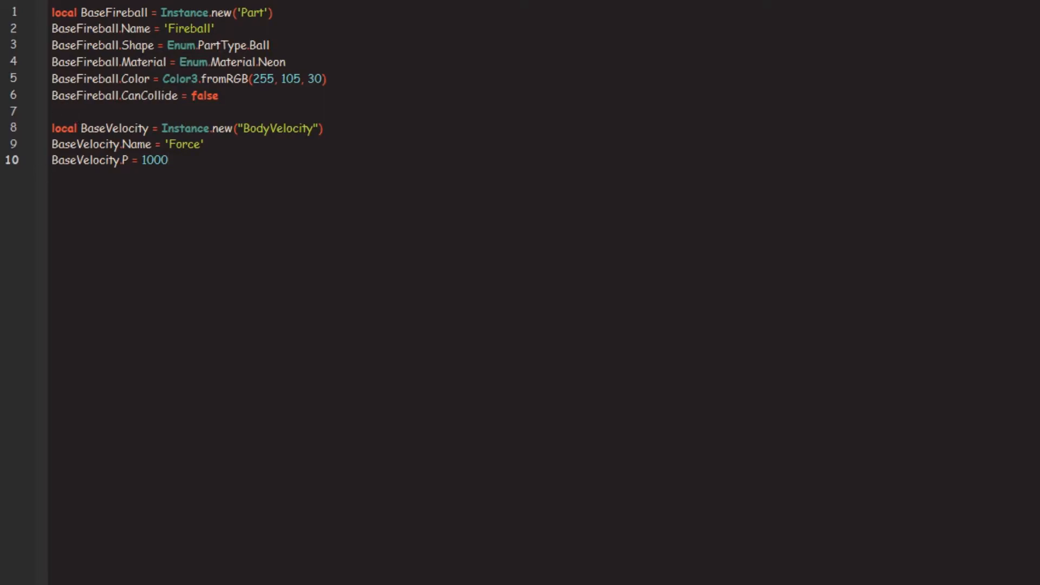
- Set BaseVelocity.MaxForce to Vector3.new of math.huge values and parent it to BaseFireball
text(B)
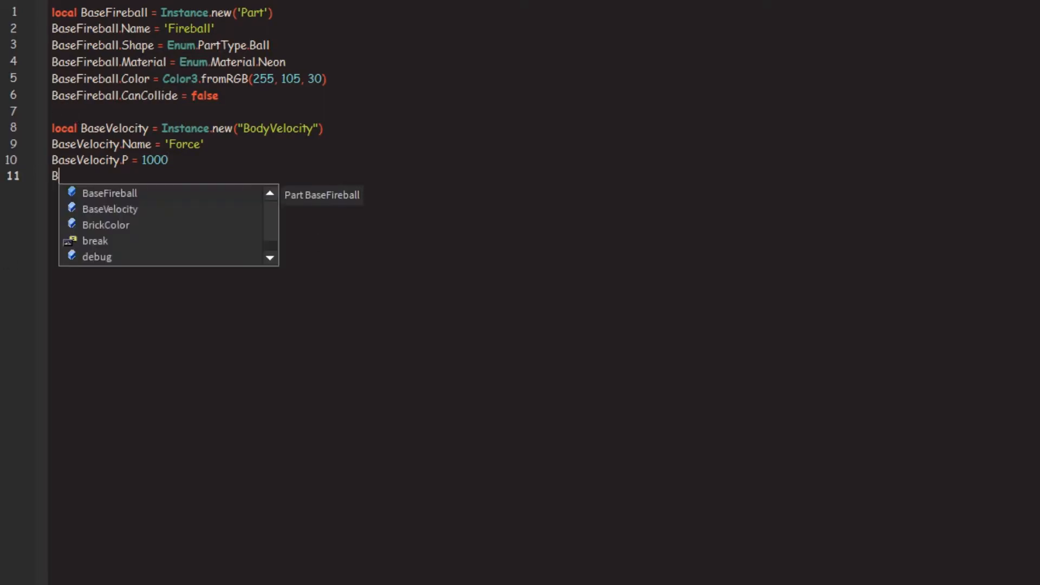
text(aseVelocity.Max)
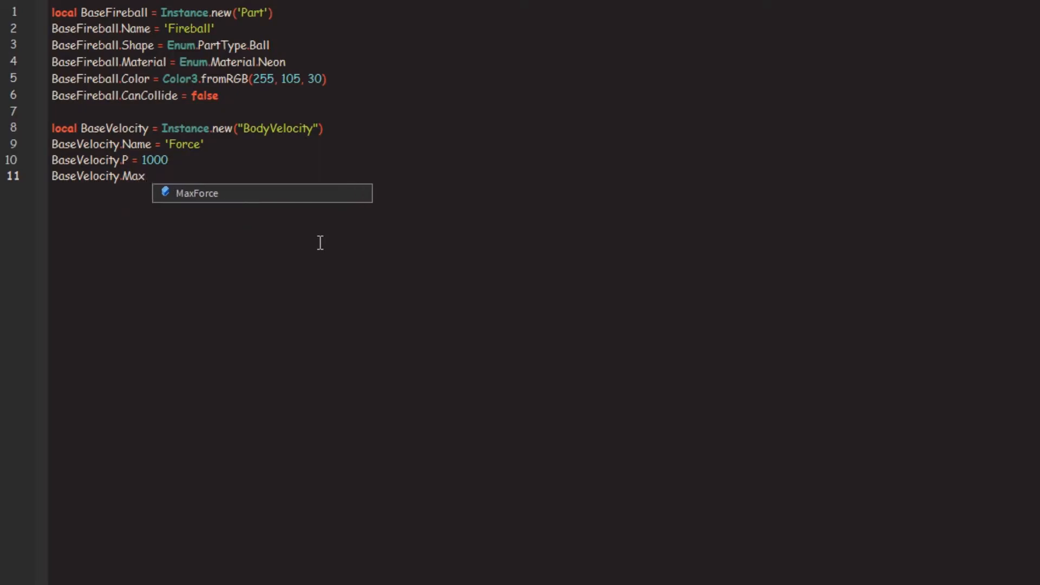
text(Force = Vector3.new)
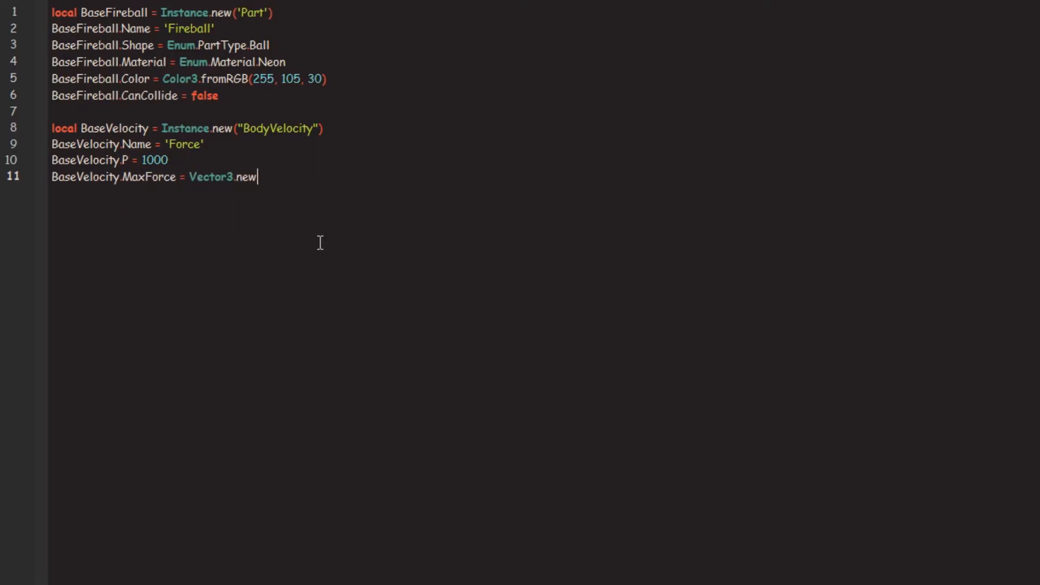
text((math)
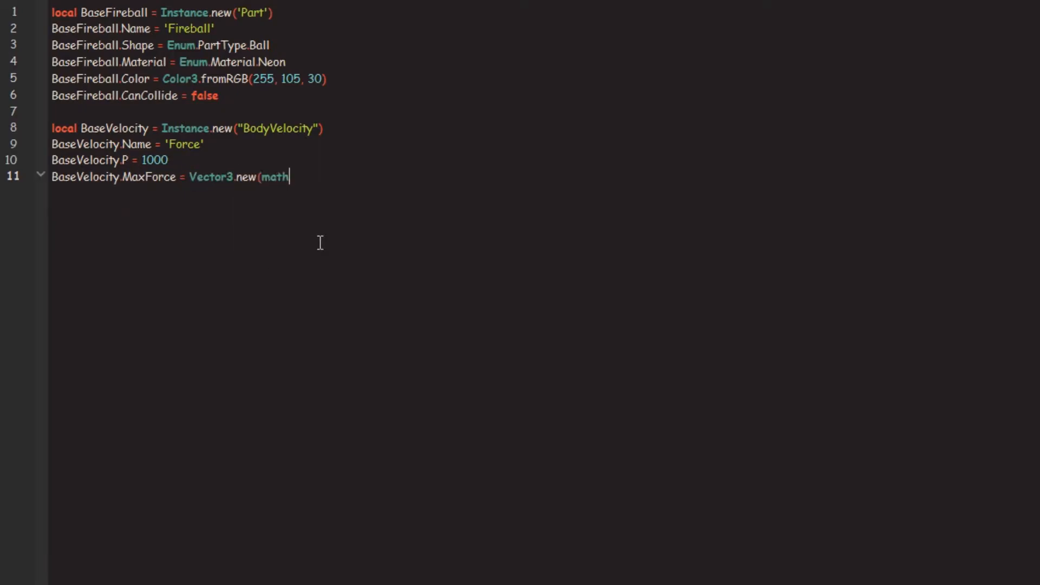
text(.huge, math.huge, math.huge)
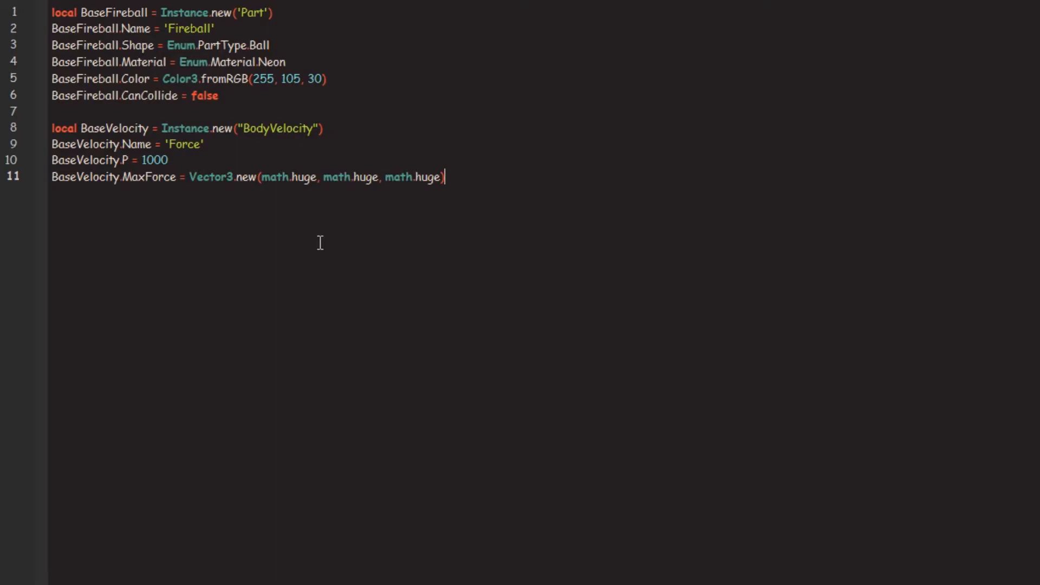
text(BaseVelocity)
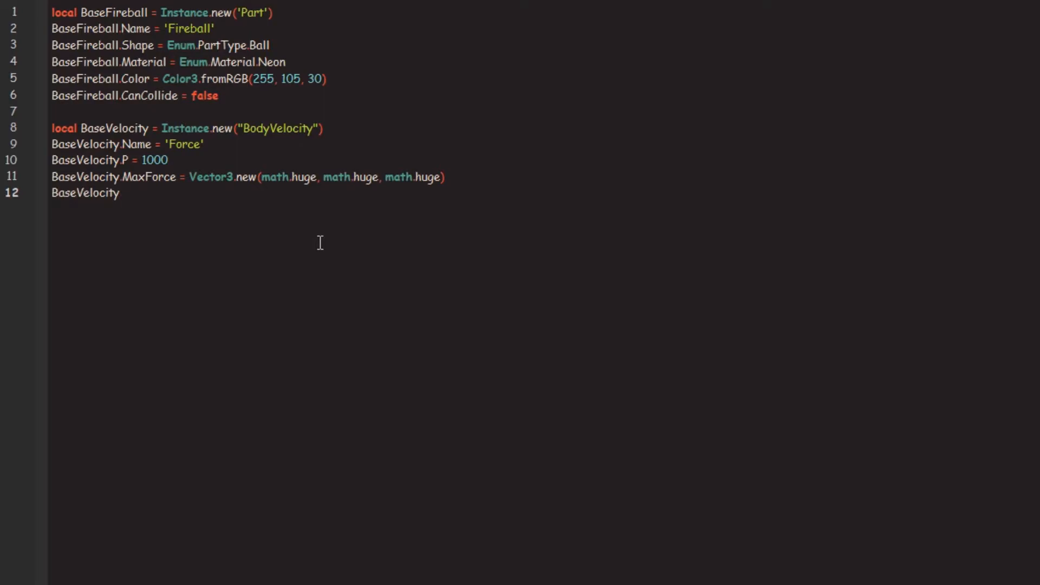
text(.Parent = BaseFirebal)
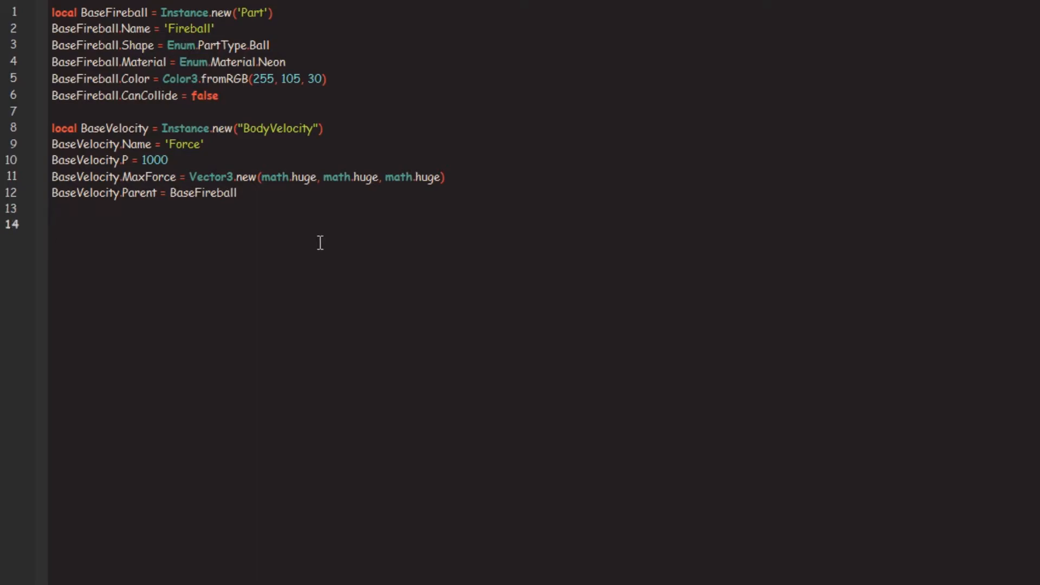
- Declare local function GenerateFireball(Location, Direction, Length) with a '-- CFrame, Vector3, Int' comment
text(local functio)
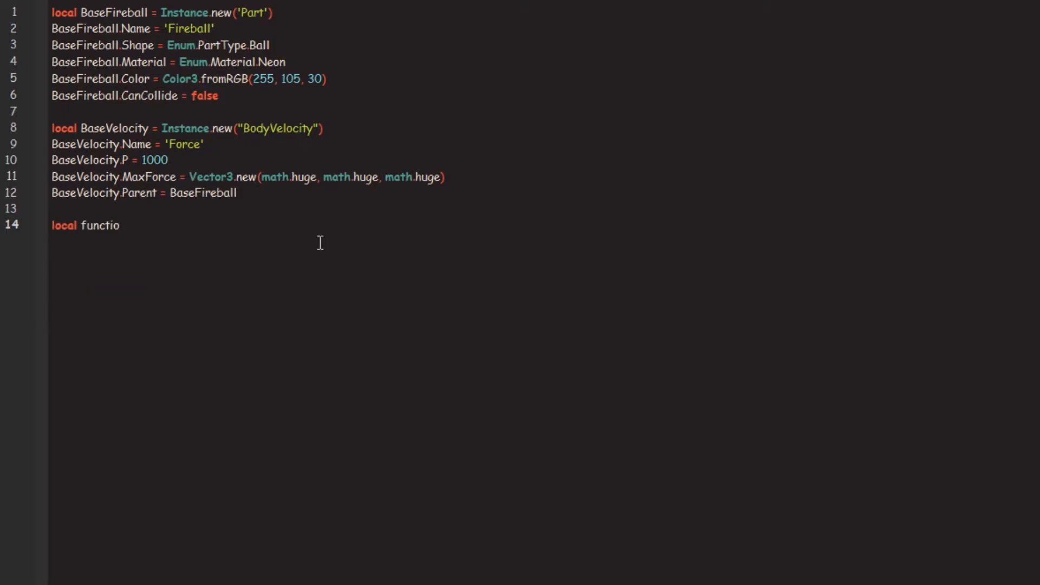
text(n)
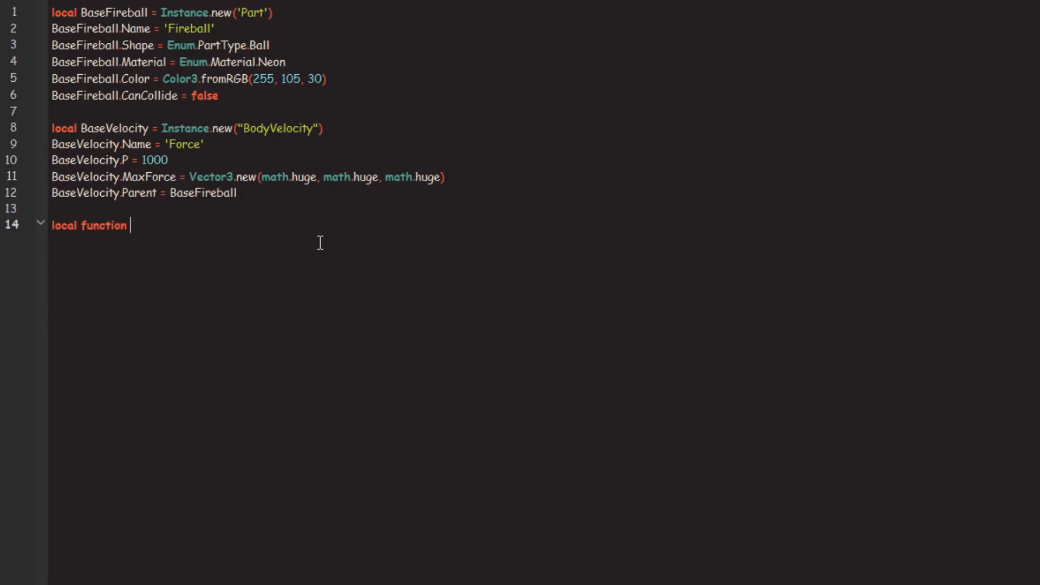
text(GenerateFireball()
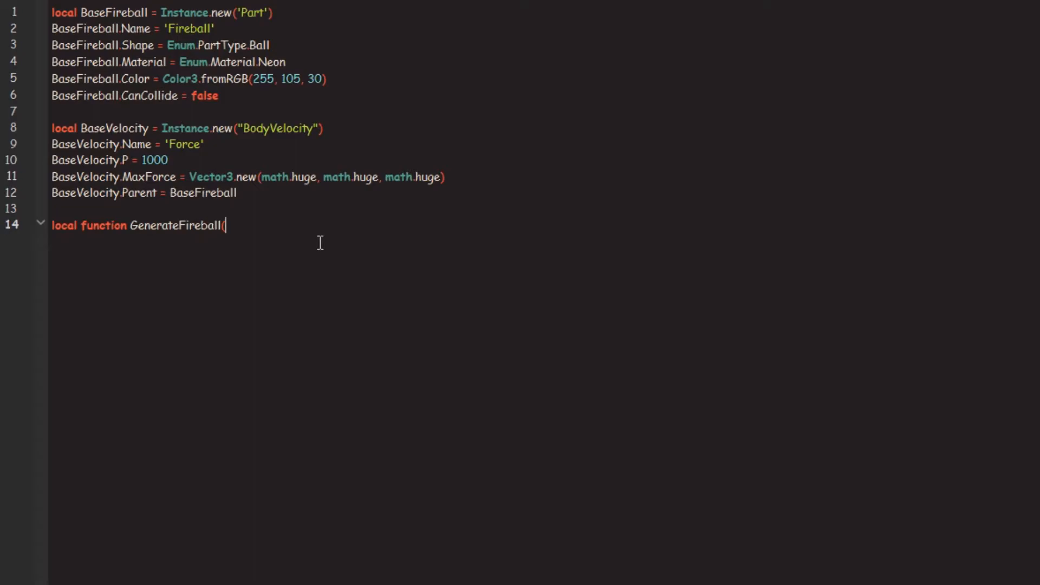
text(Location,)
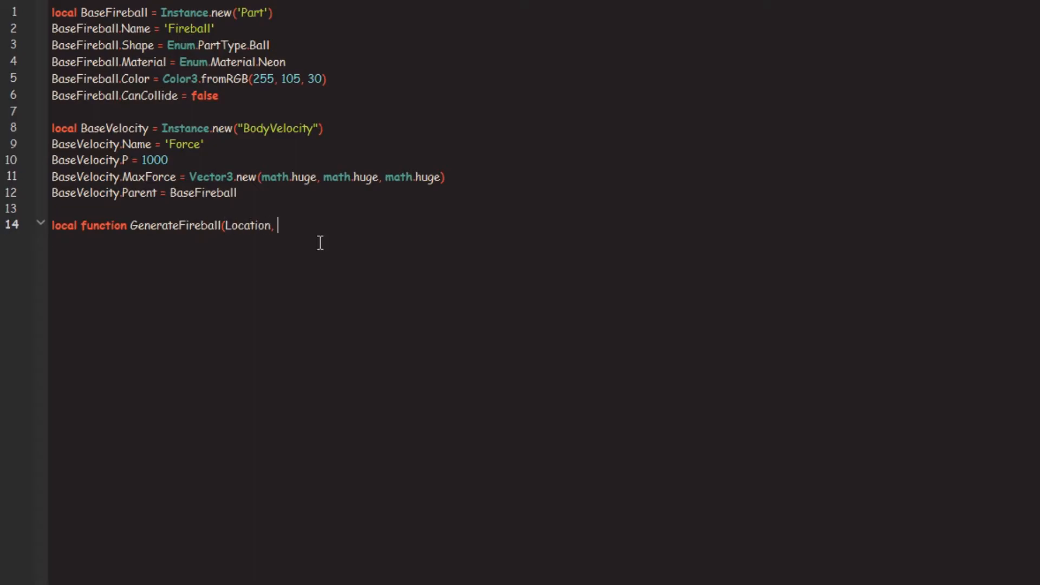
text(Direction,)
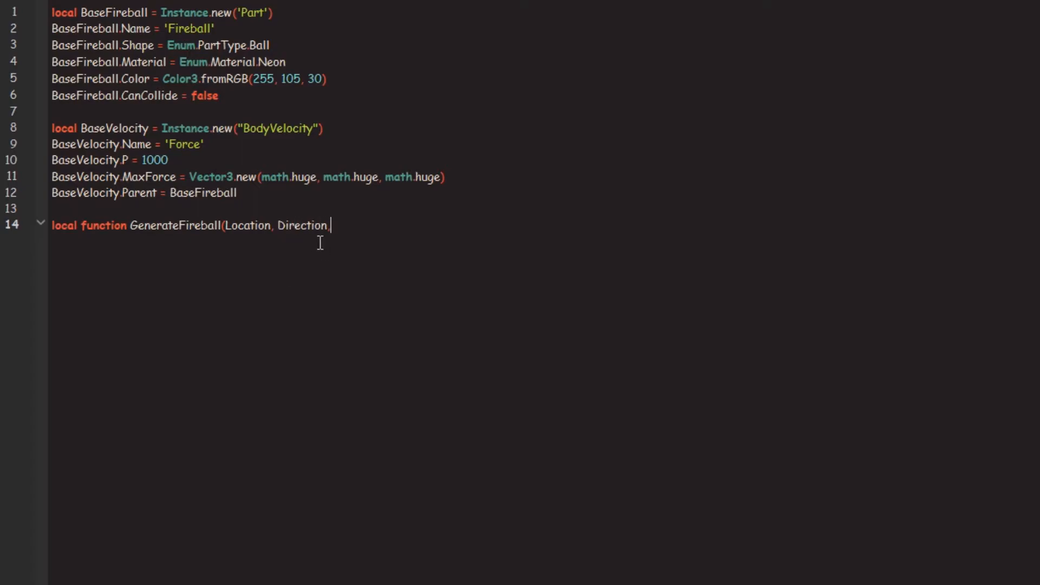
text(Length) -- Vector3,)
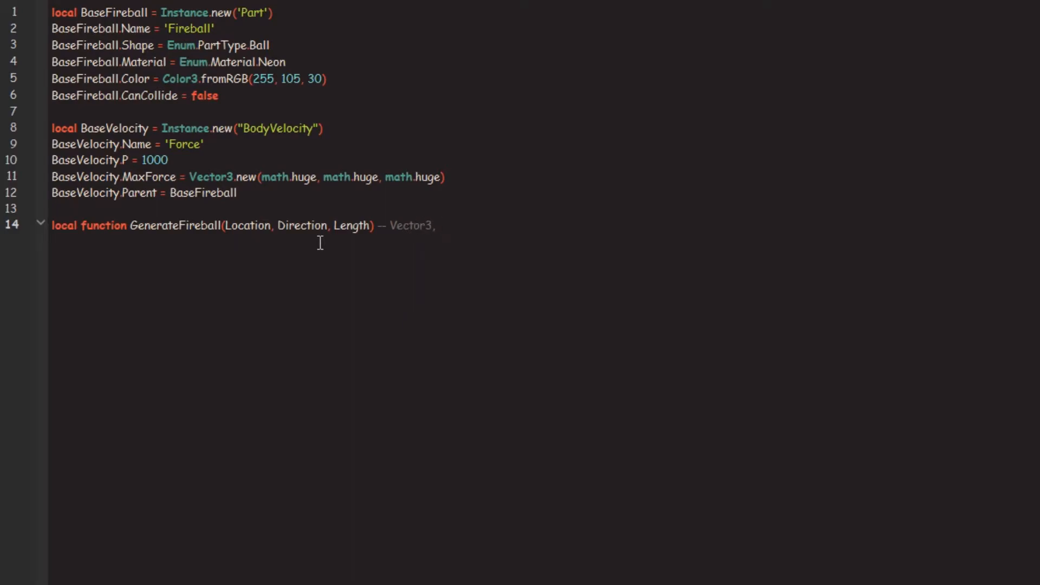
text(CFrame, V)
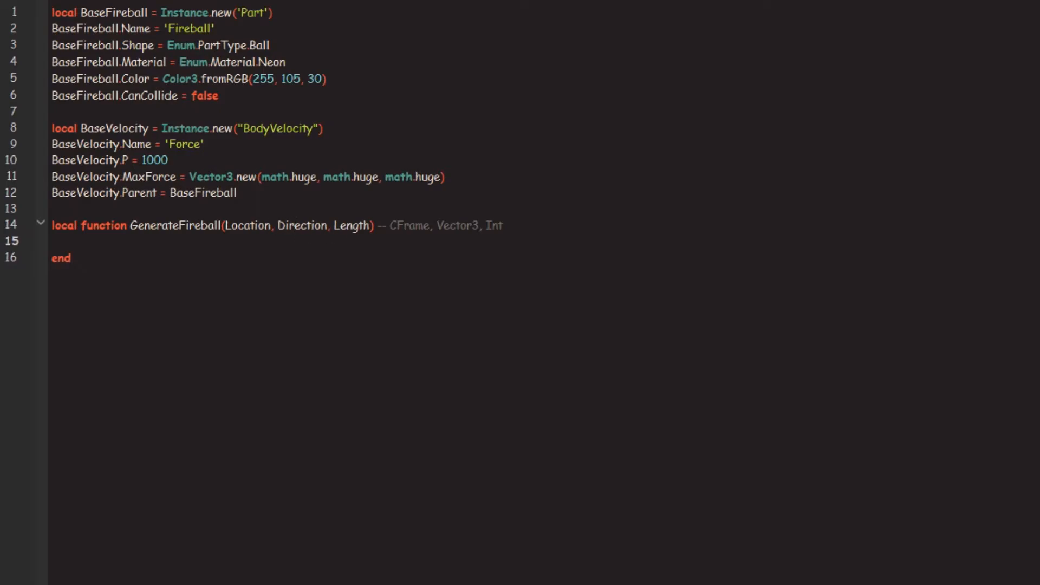
- Clone BaseFireball into local NewFireball and set its CFrame to Location
text(local NewFireball)
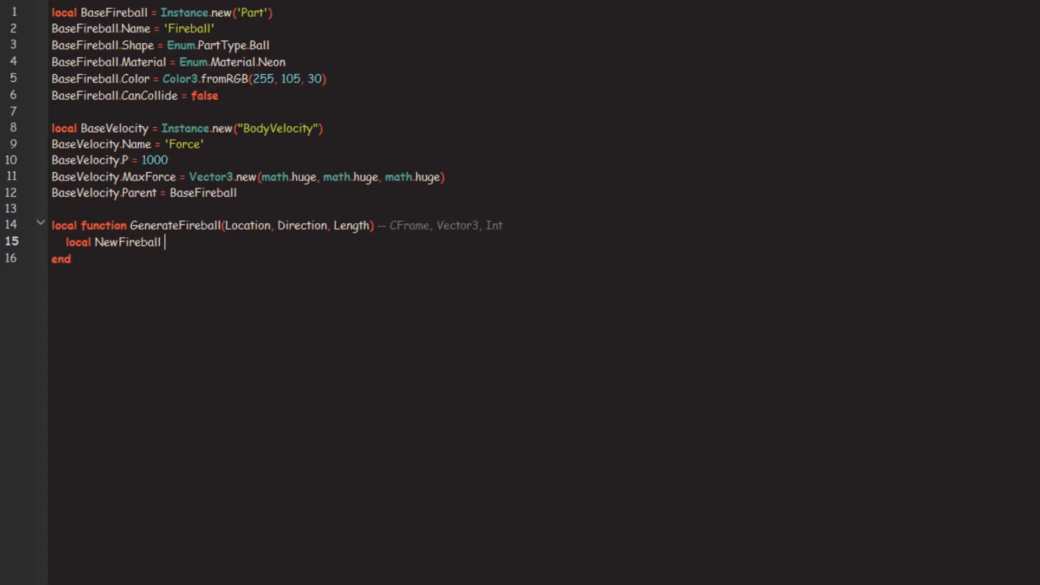
text(= BaseFireball:Clone()
text(NewFireball.C)
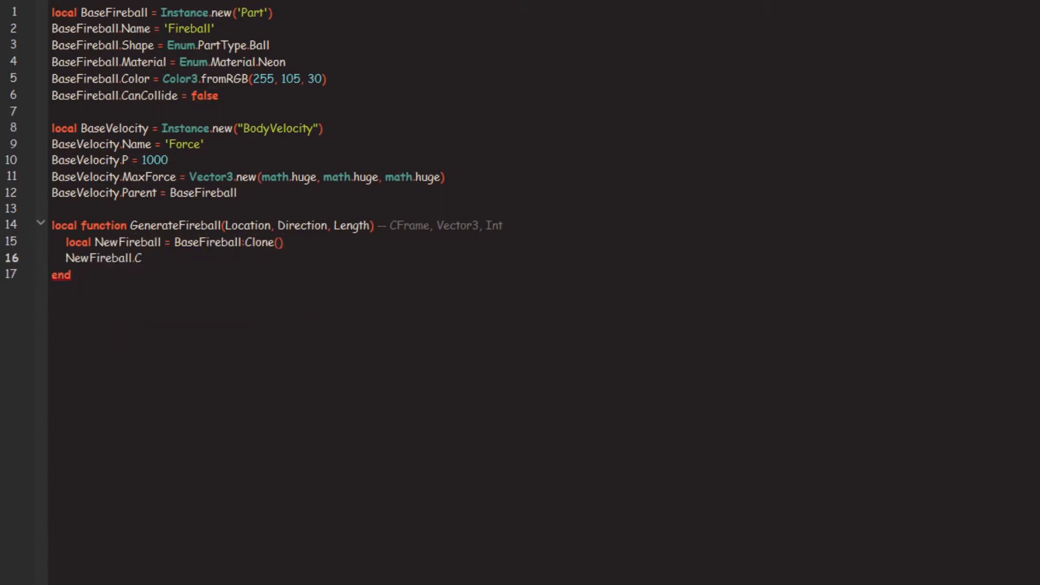
text(Frame = Location)
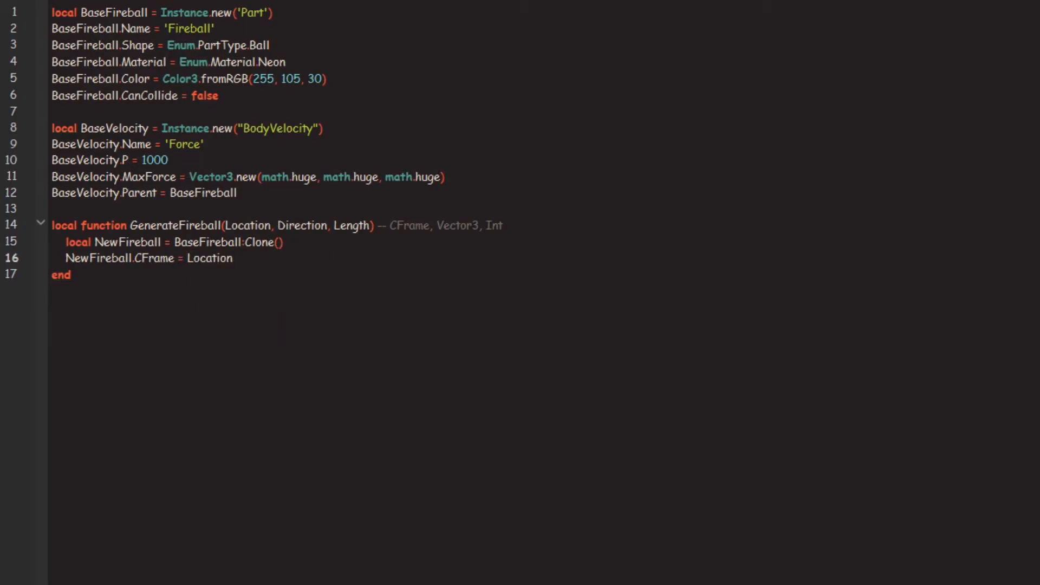
- Set NewFireball's Force Velocity to Direction * 100 and parent it to workspace
text(NewFireball.)
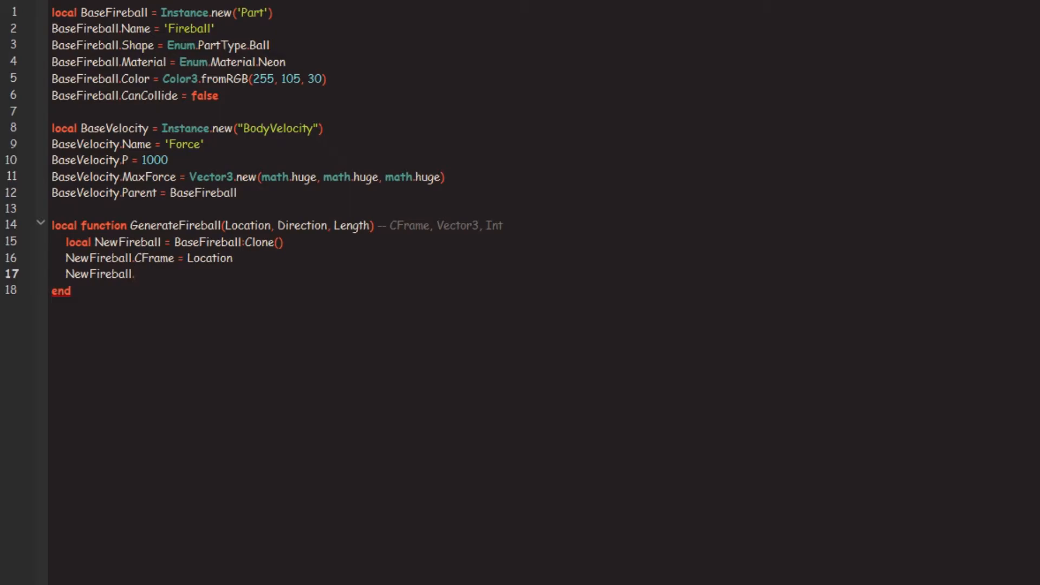
text(:WaitFor)
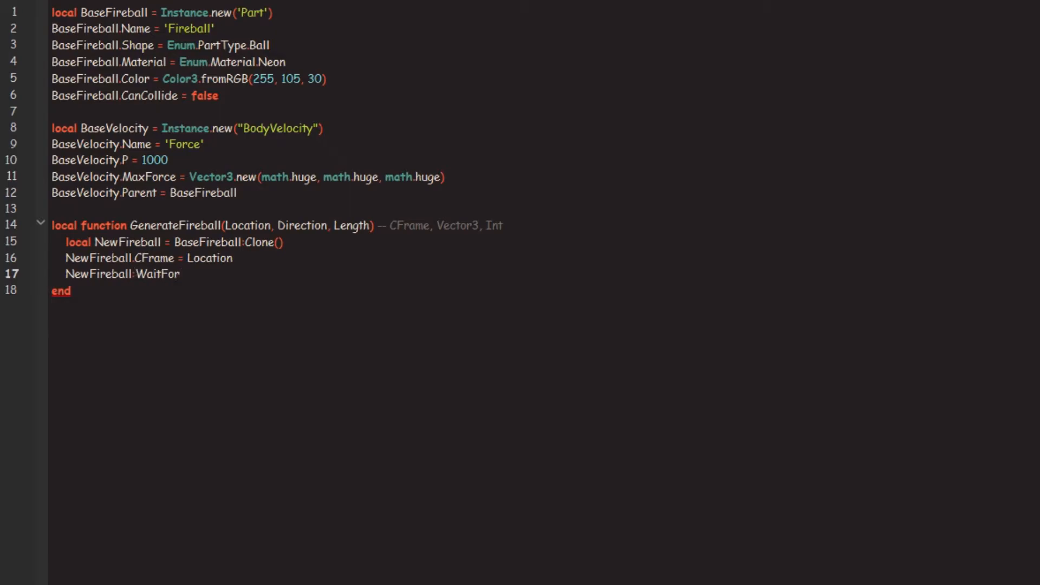
text(Child('Force'))
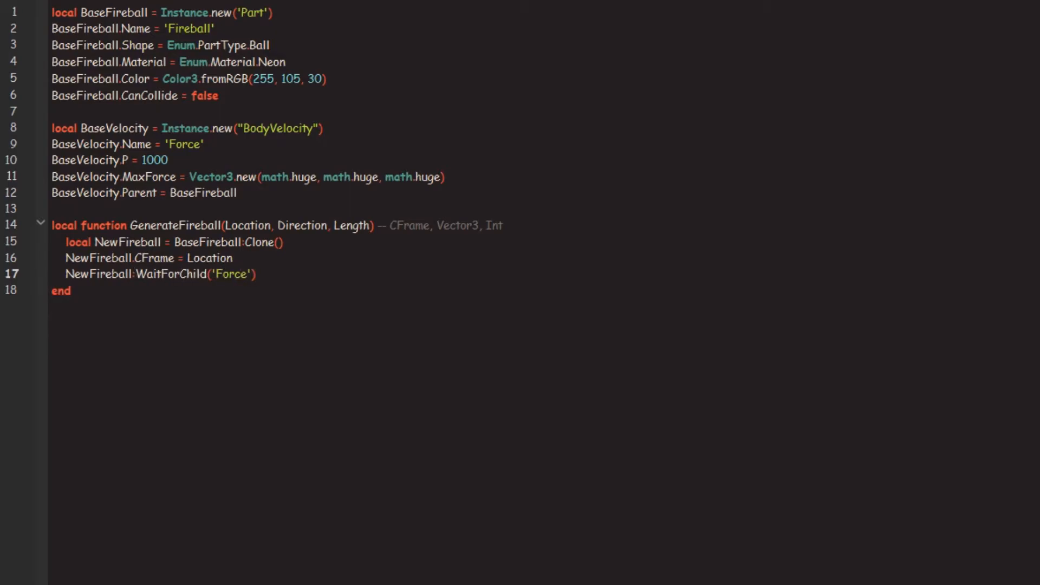
text(.Vel)
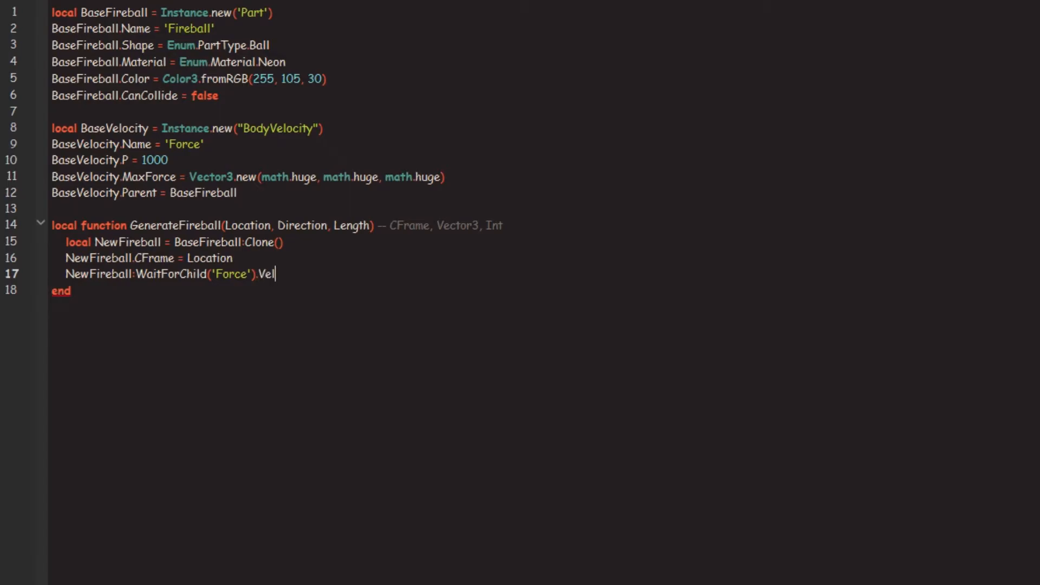
text(ocity = Dir)
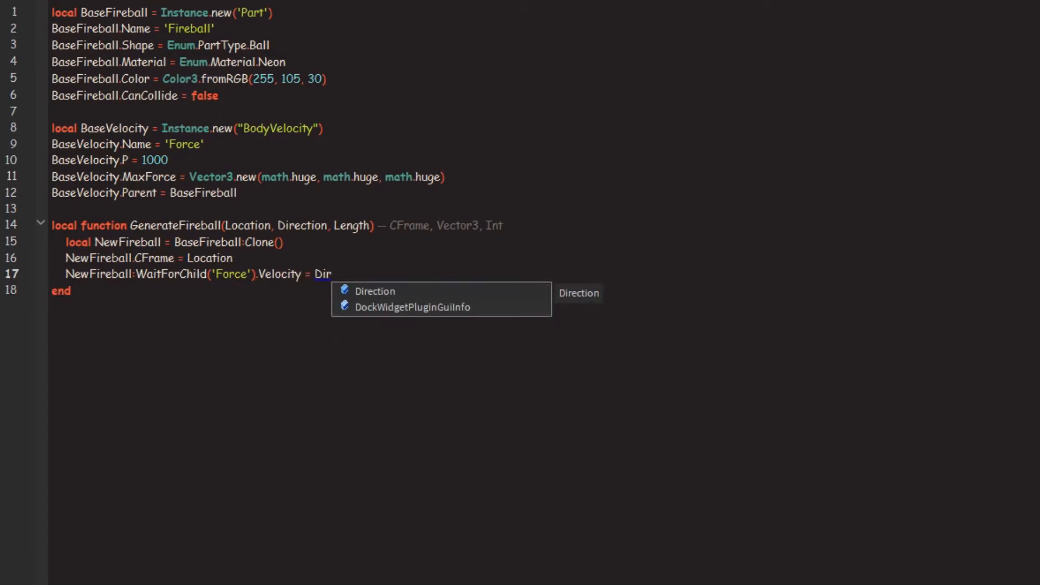
text(ection * 100)
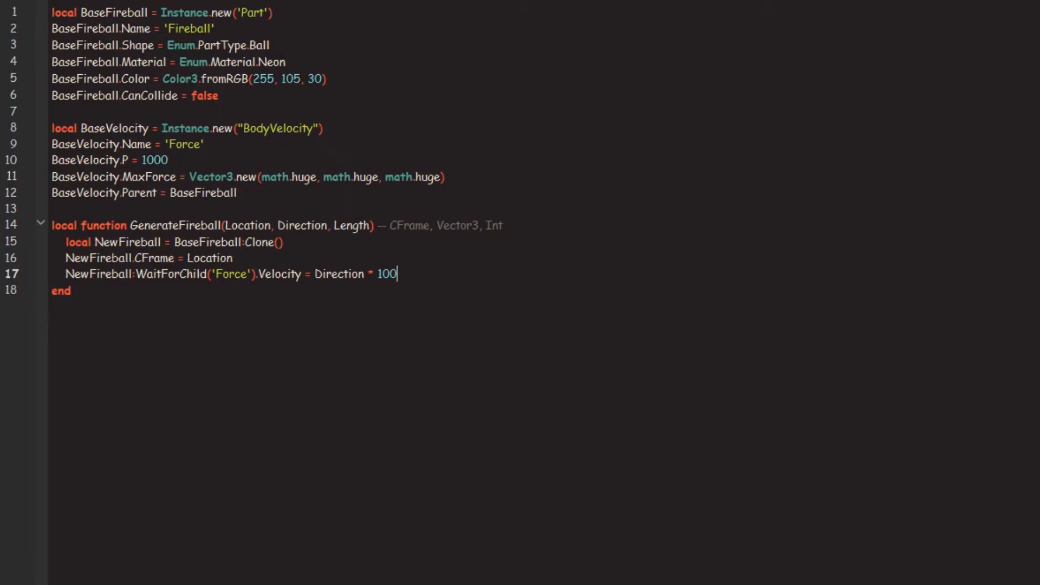
text(NewFireball)
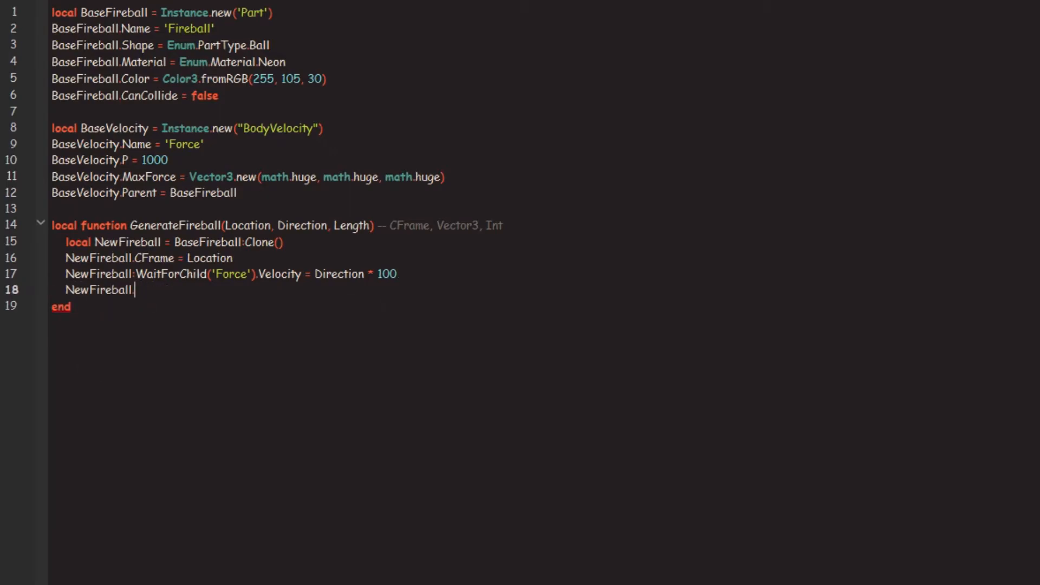
text(.Parent = worksap)
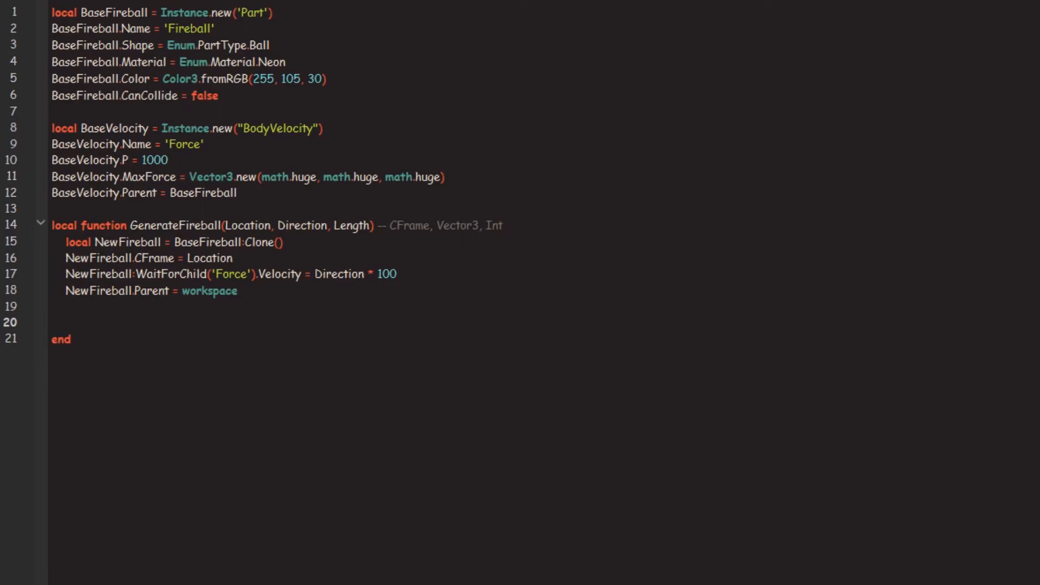
text(delay)
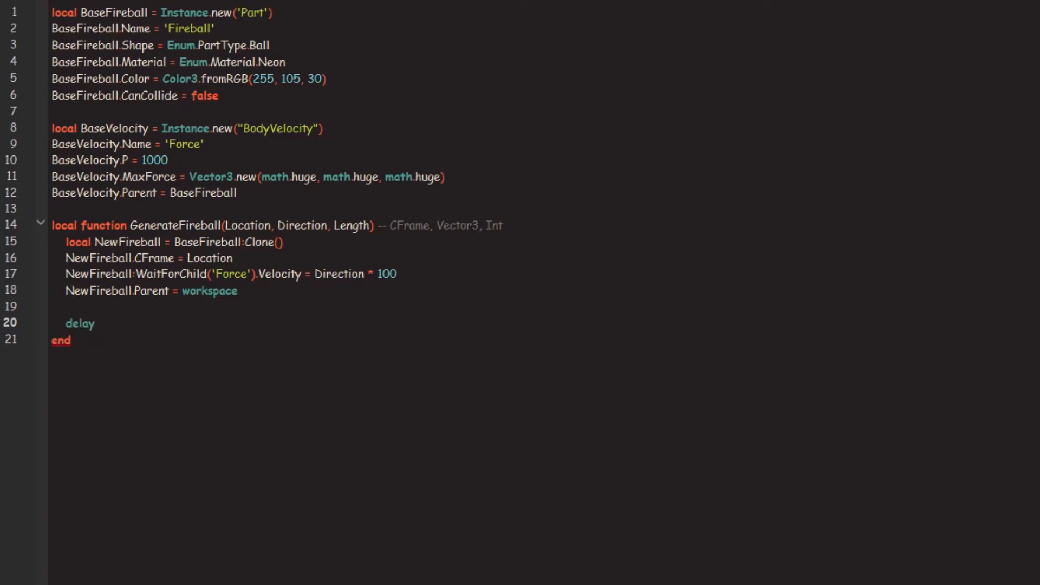
- Add delay(Length, function() NewFireball:Destroy() end) to remove each fireball after Length seconds
text(()
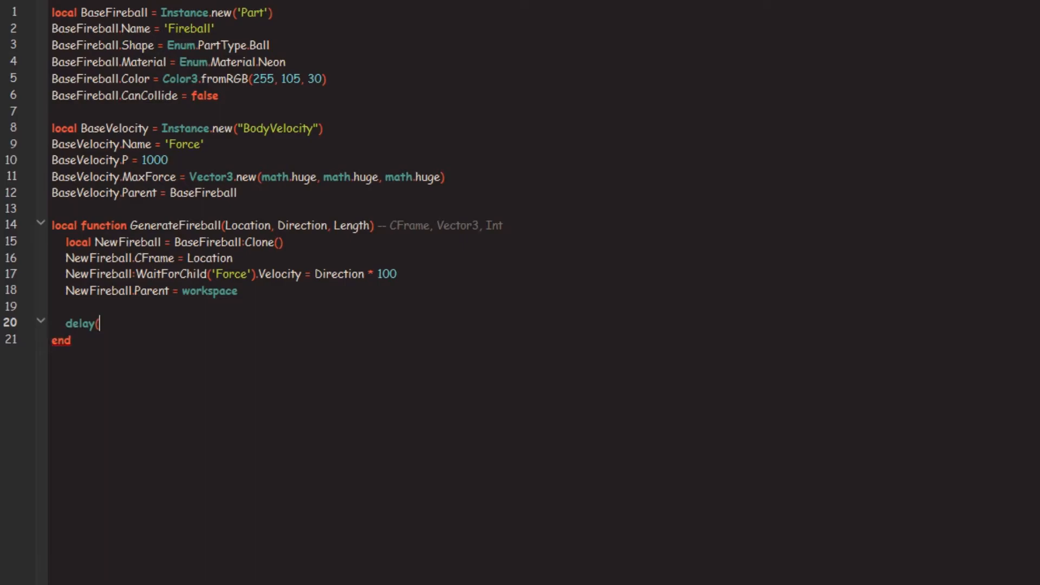
text(Length,)
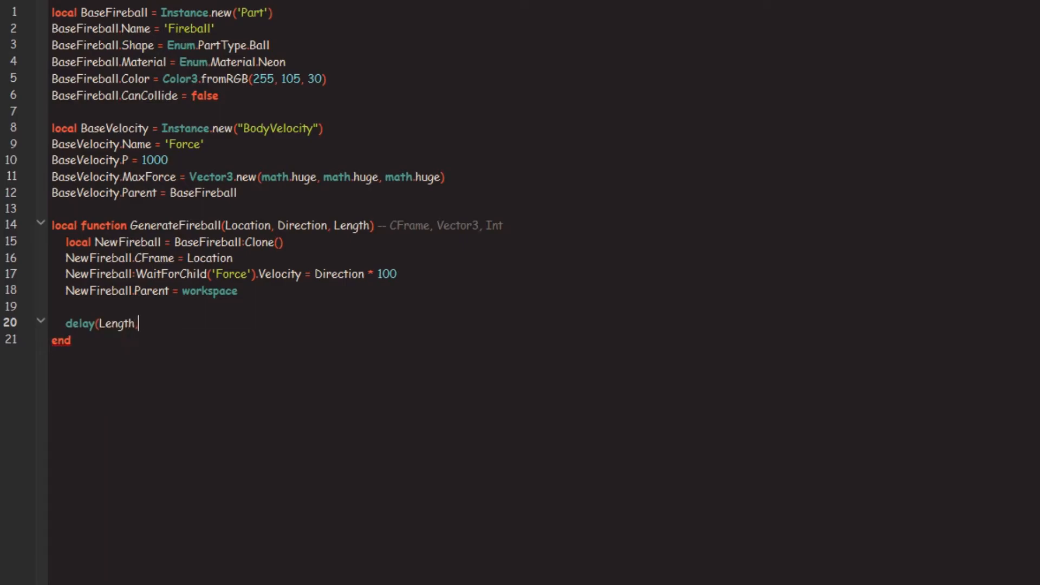
text(, function())
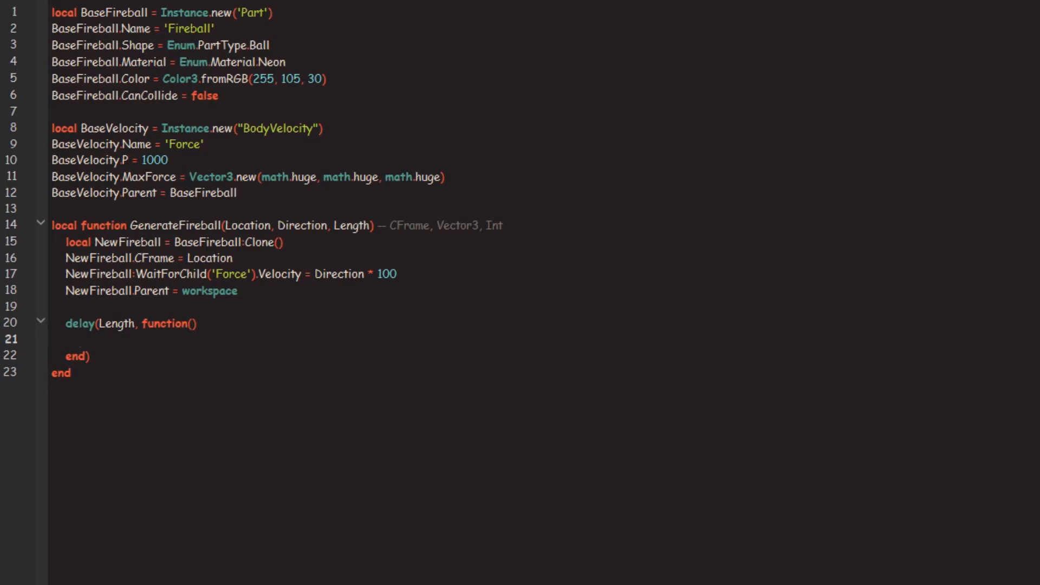
text(NewFireball:Destroy)
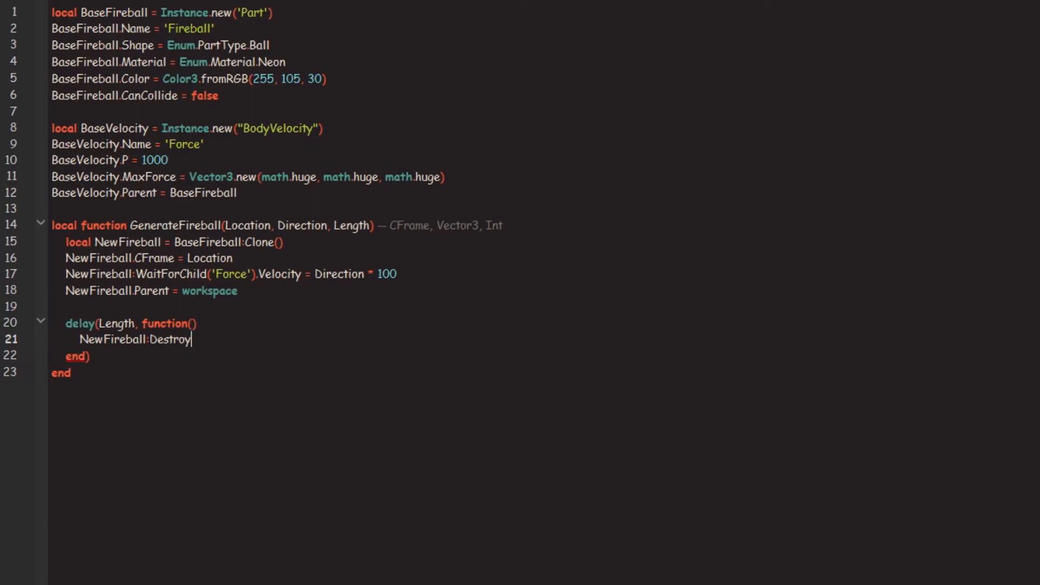
text(())
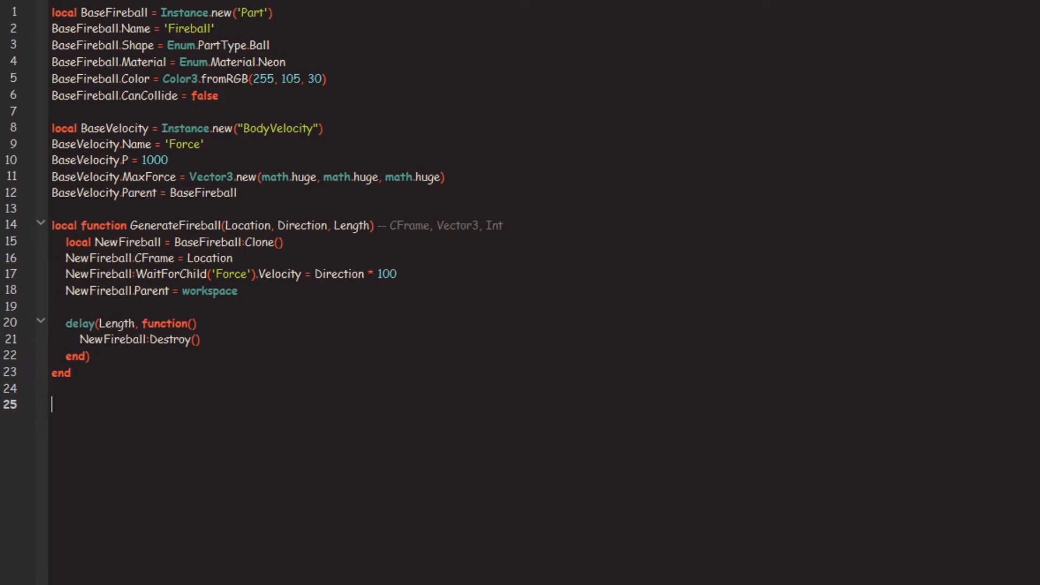
- After wait(1), loop forever calling GenerateFireball(CFrame.new(0, 5, 0), Vector3.new(0, 0, 0.5), 5)
text(GenerateFireball())
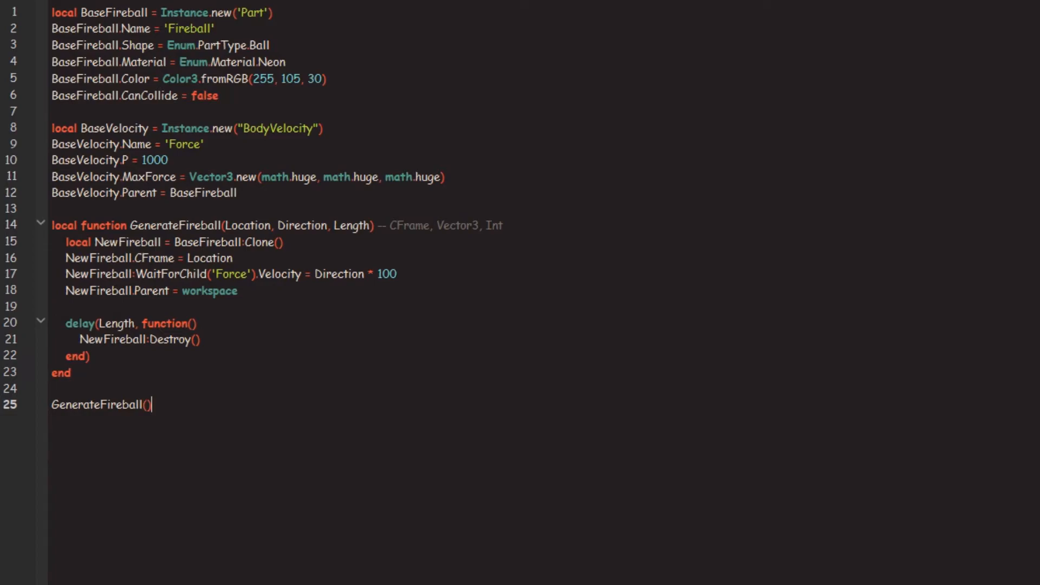
text(wait(1)
text(wait(0.25))
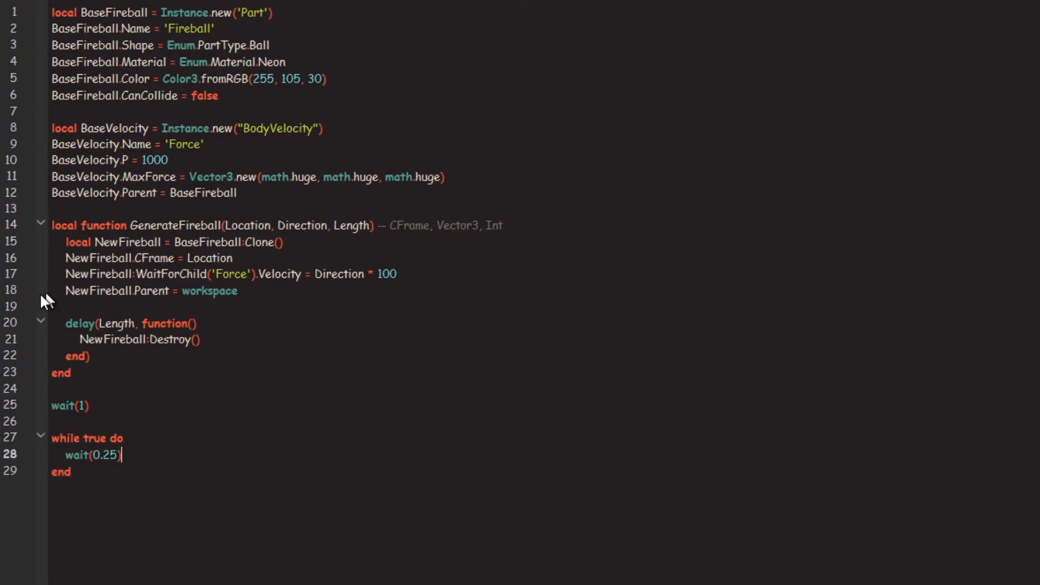
mouse_move(175, 429)
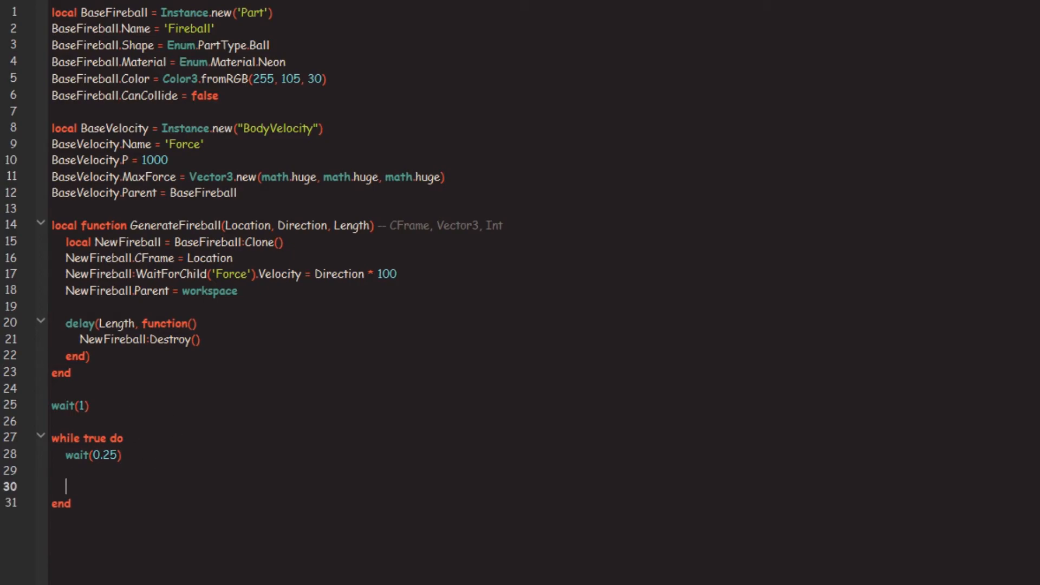
text(GenerateFireball())
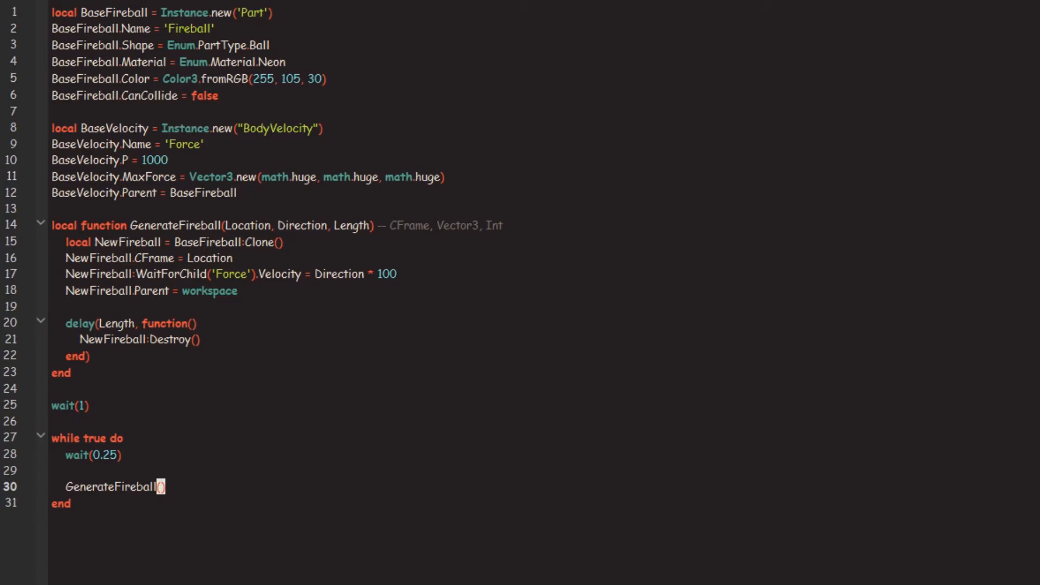
text(CFrame)
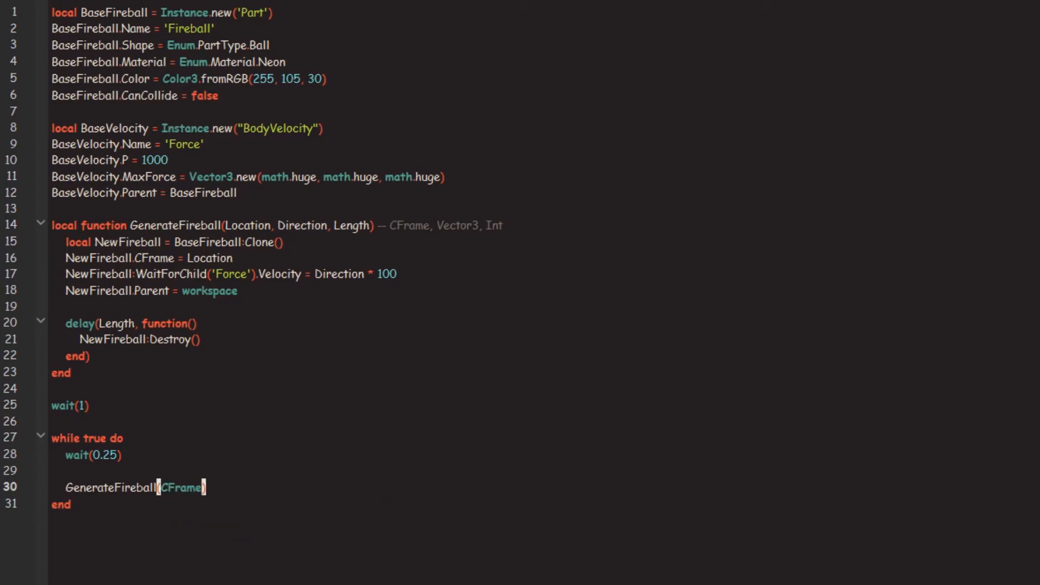
text(.new(0)
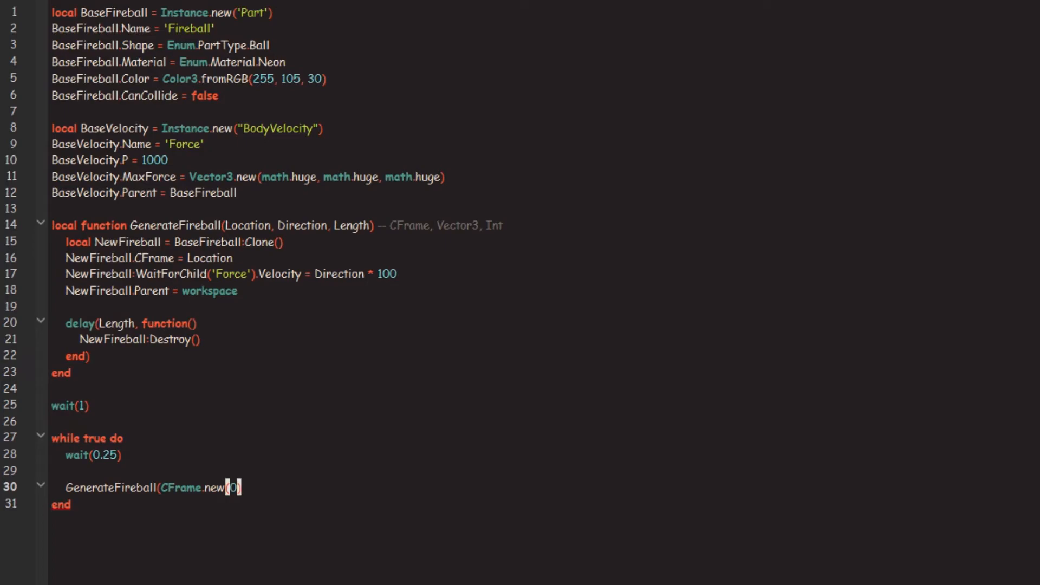
text(, 5, 0)
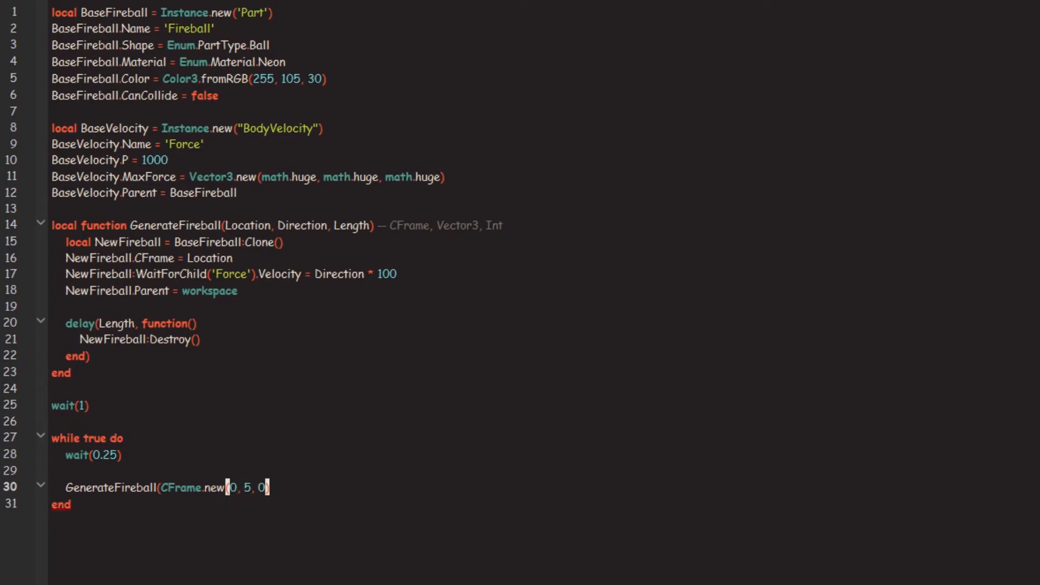
text(, Vecotr3)
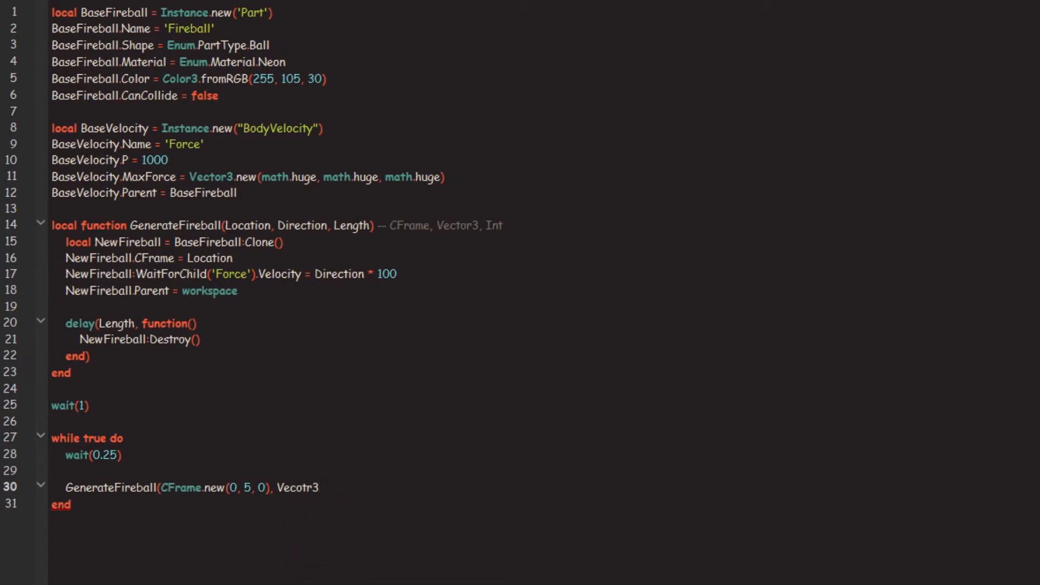
text(Vector3.new(0)
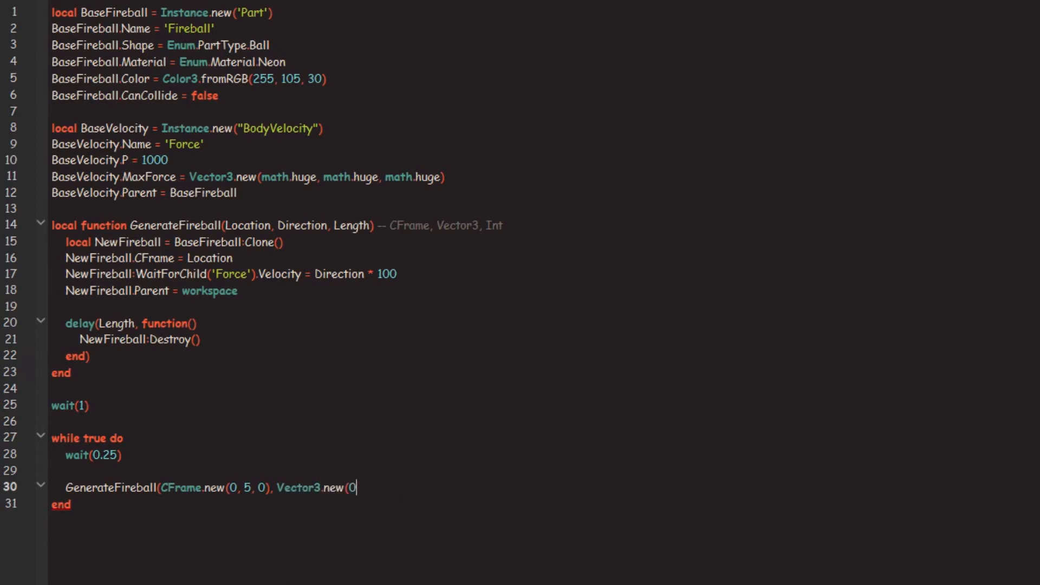
text(, 0, 0.5), 5)
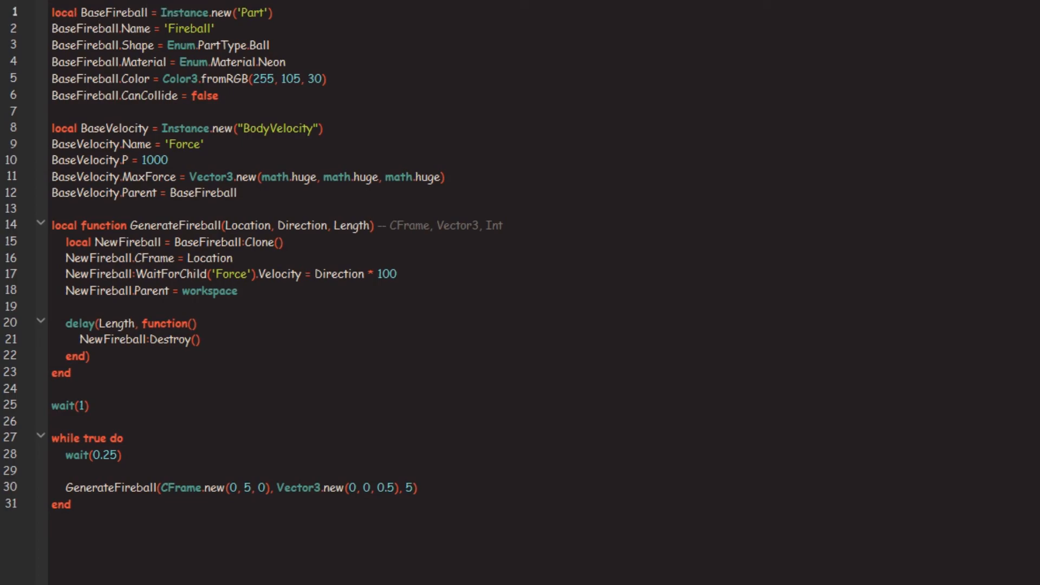
mouse_move(152, 5)
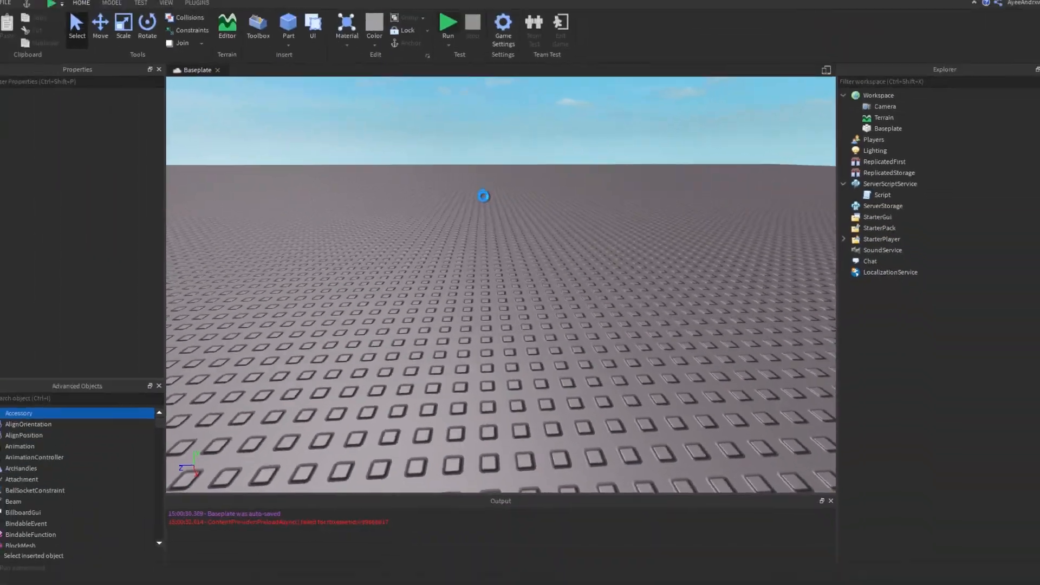
- Start a test run of the Baseplate place so the fireball loop spawns balls
click(447, 25)
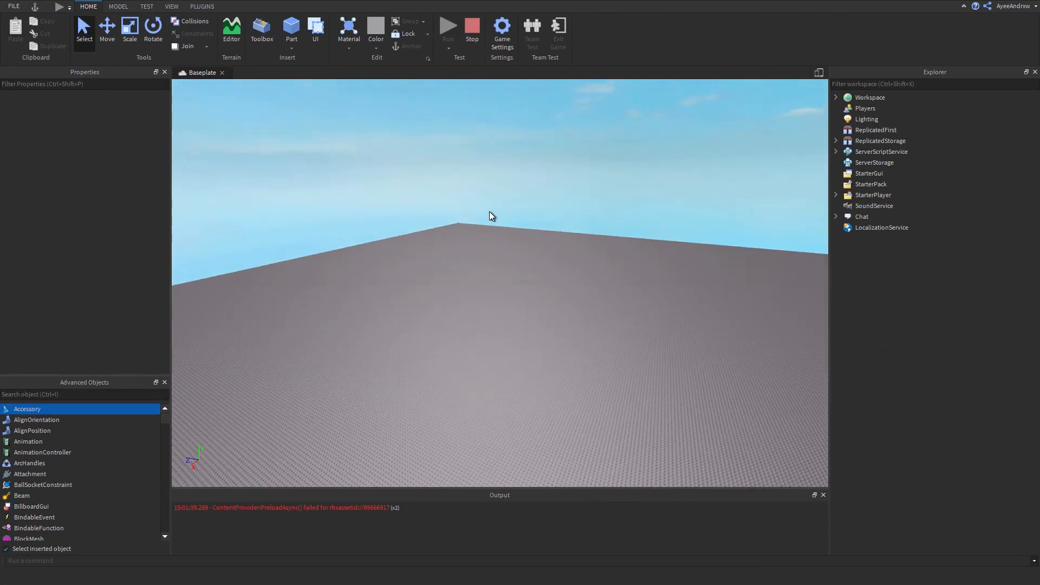